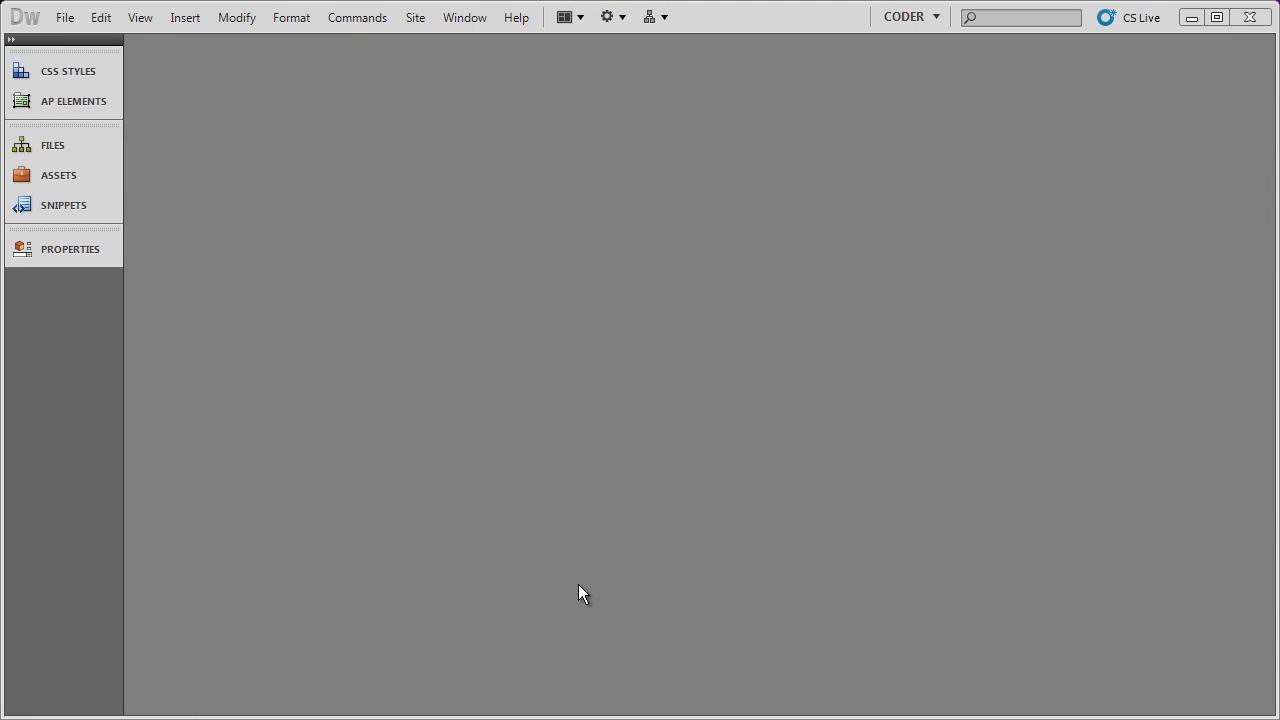
mouse_move(148, 258)
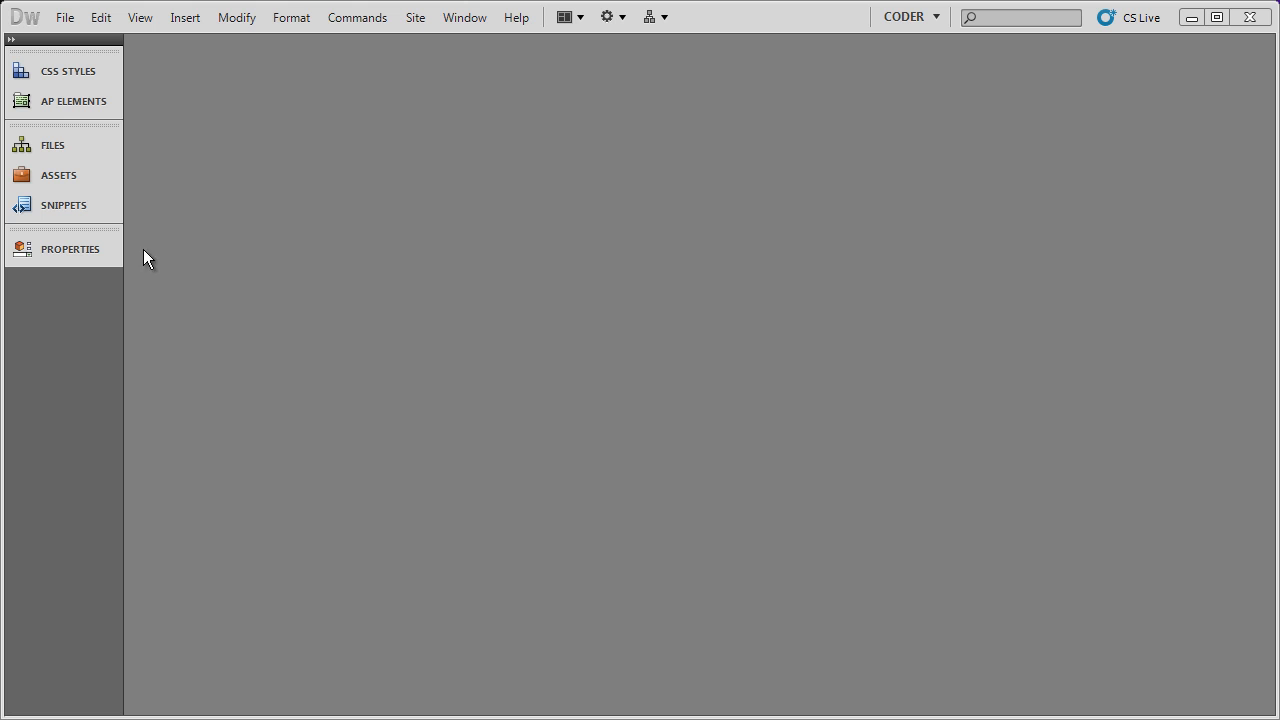
mouse_move(180, 133)
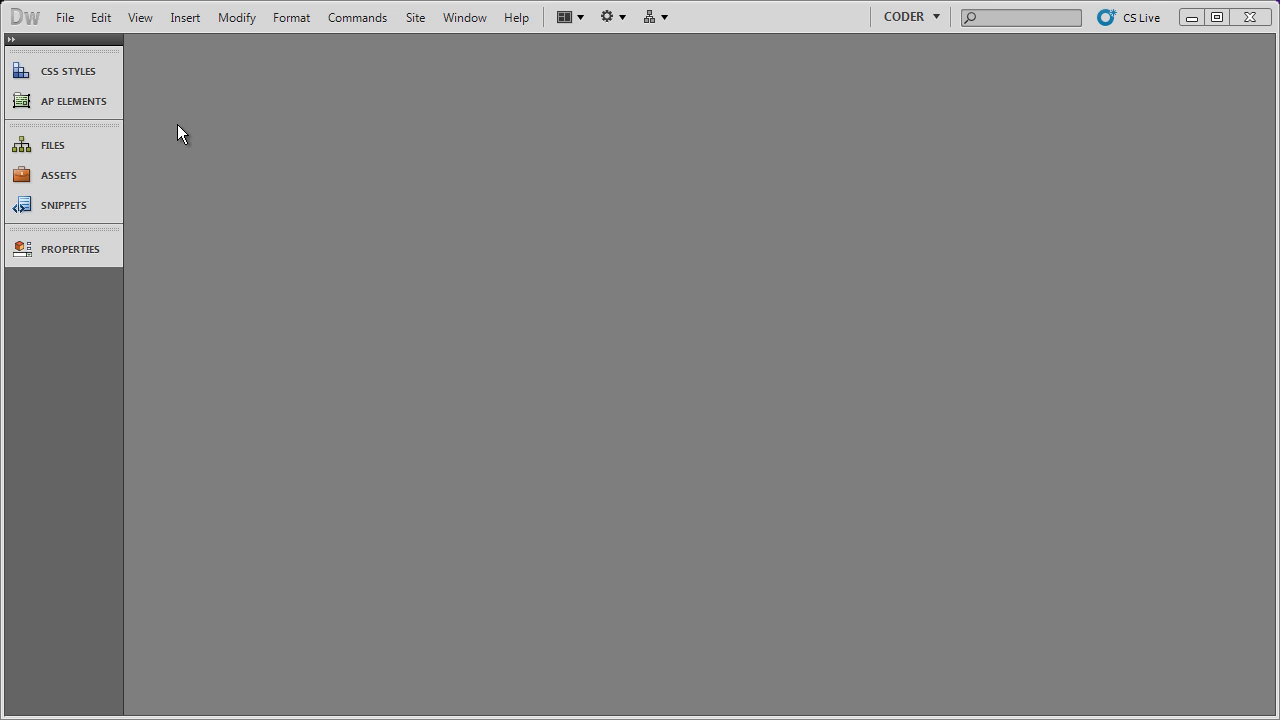
mouse_move(268, 158)
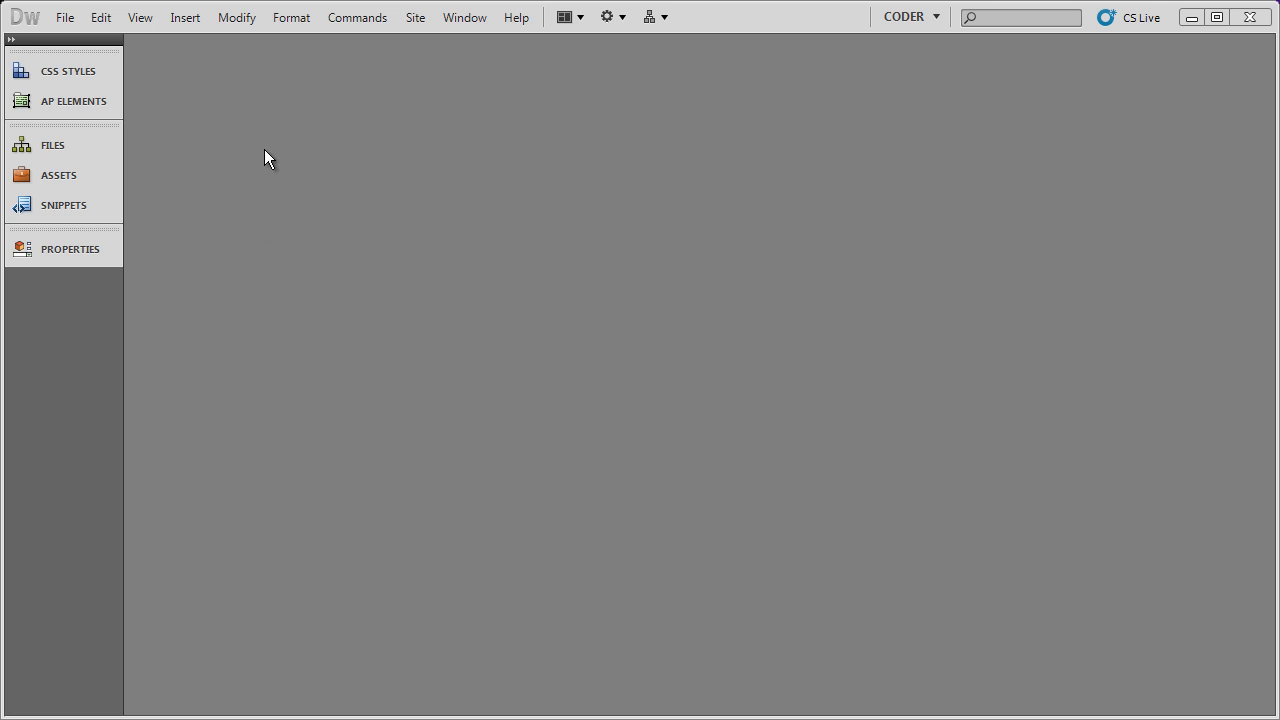
mouse_move(142, 178)
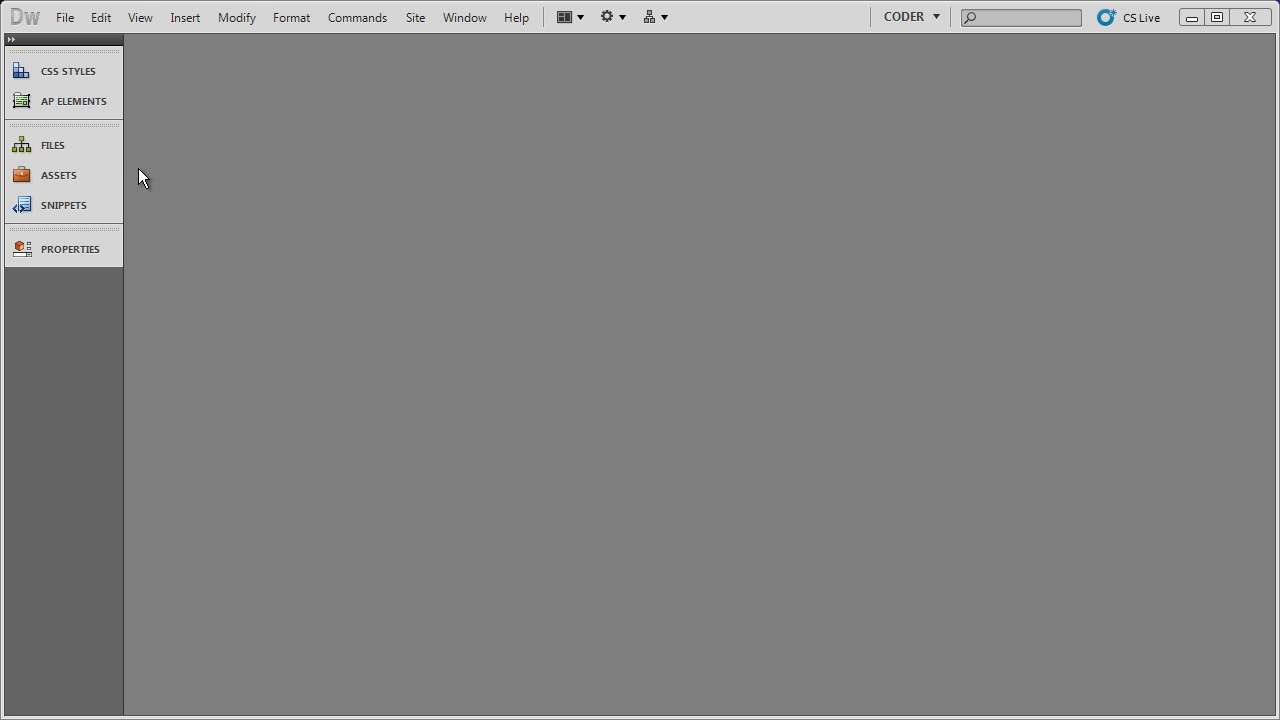
mouse_move(322, 207)
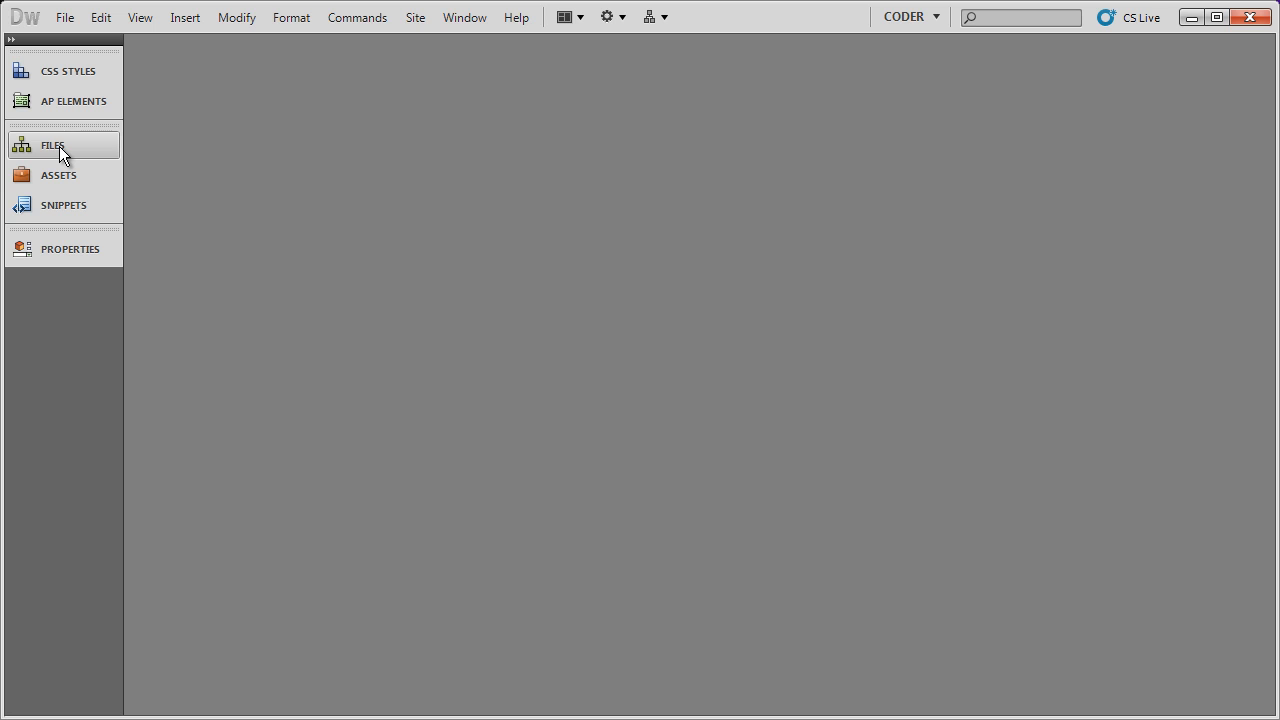
Open untitled.html from the site's Files panel to view its XHTML 1.0 Transitional code
click(53, 145)
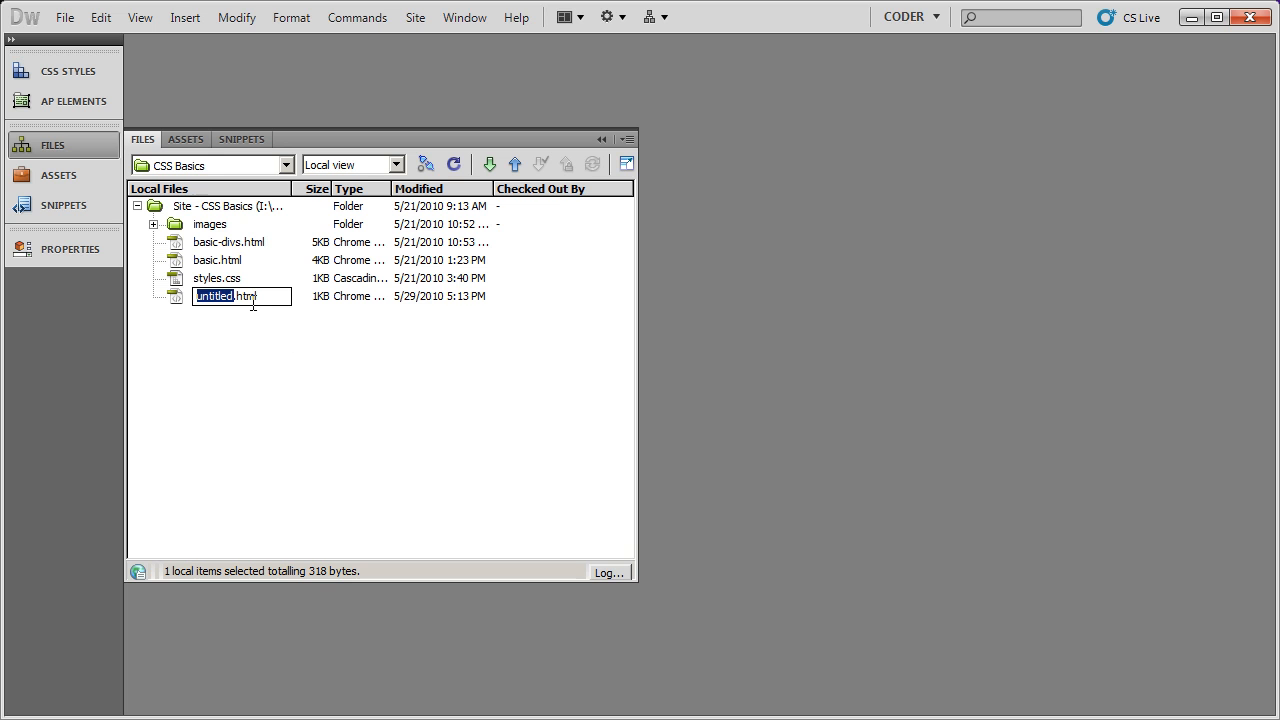
mouse_move(308, 345)
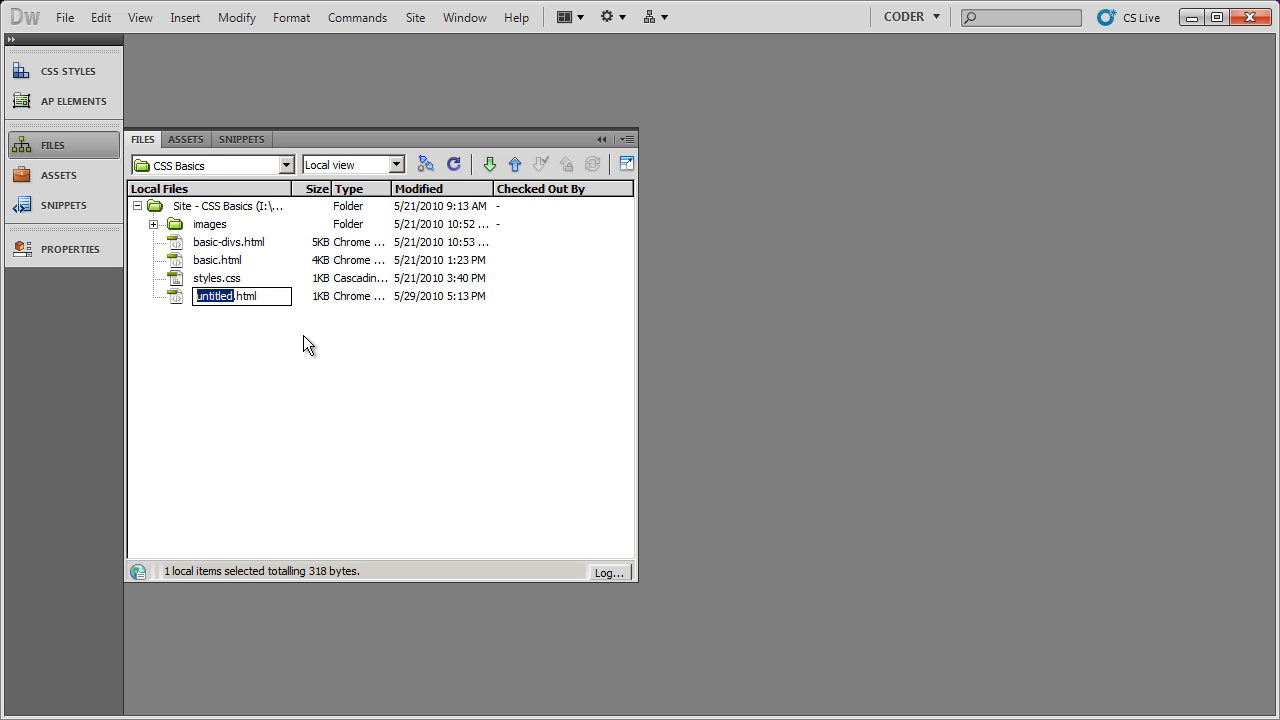
mouse_move(230, 332)
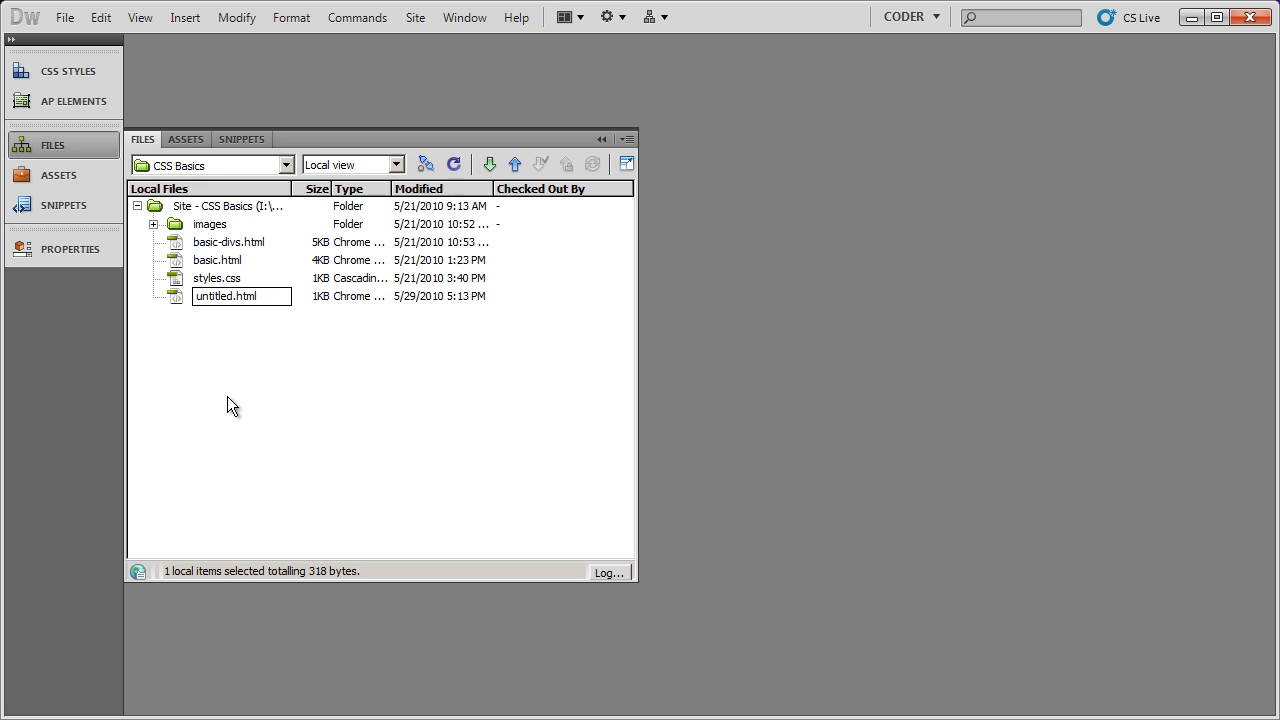
click(223, 296)
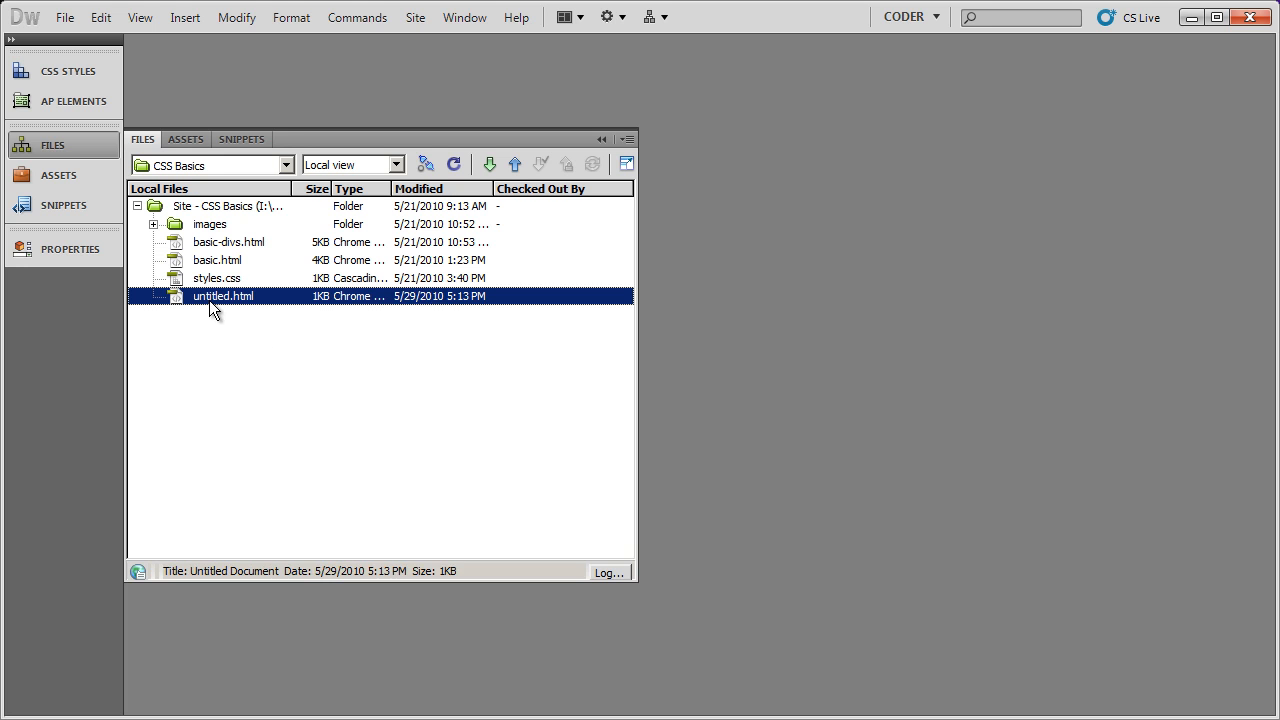
double_click(223, 296)
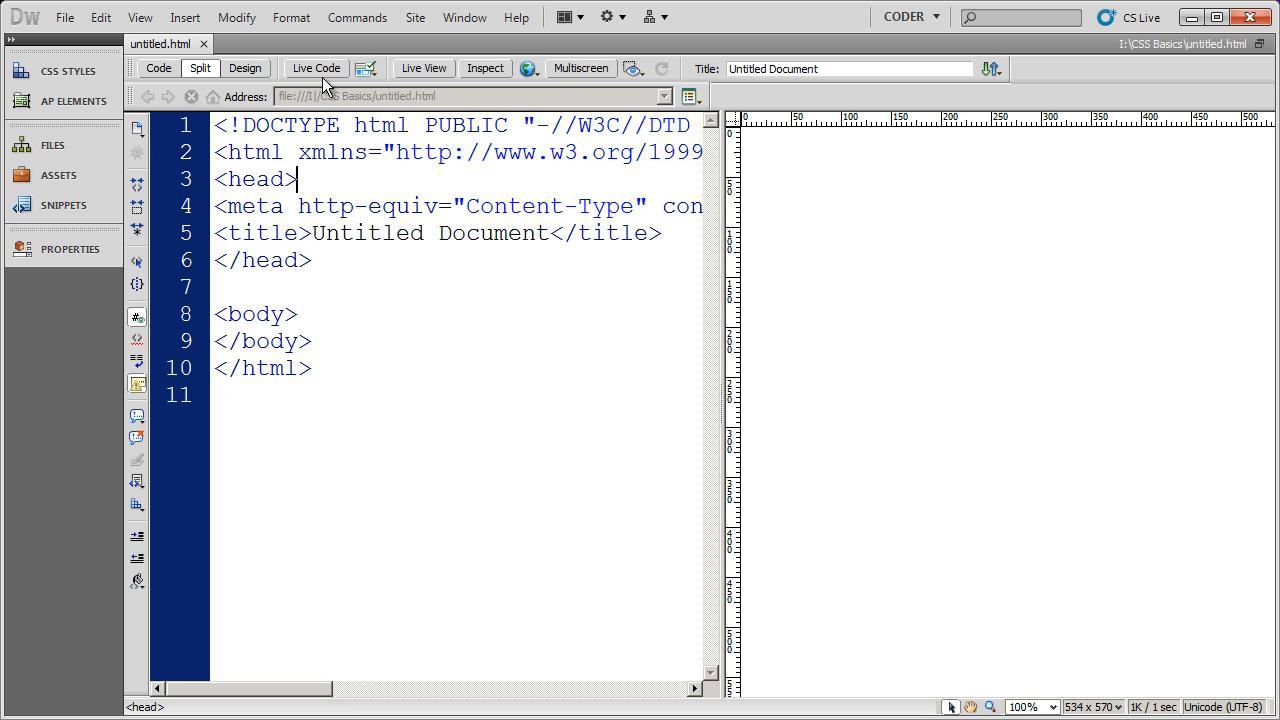
Switch to Code view and close the untitled.html document
click(158, 68)
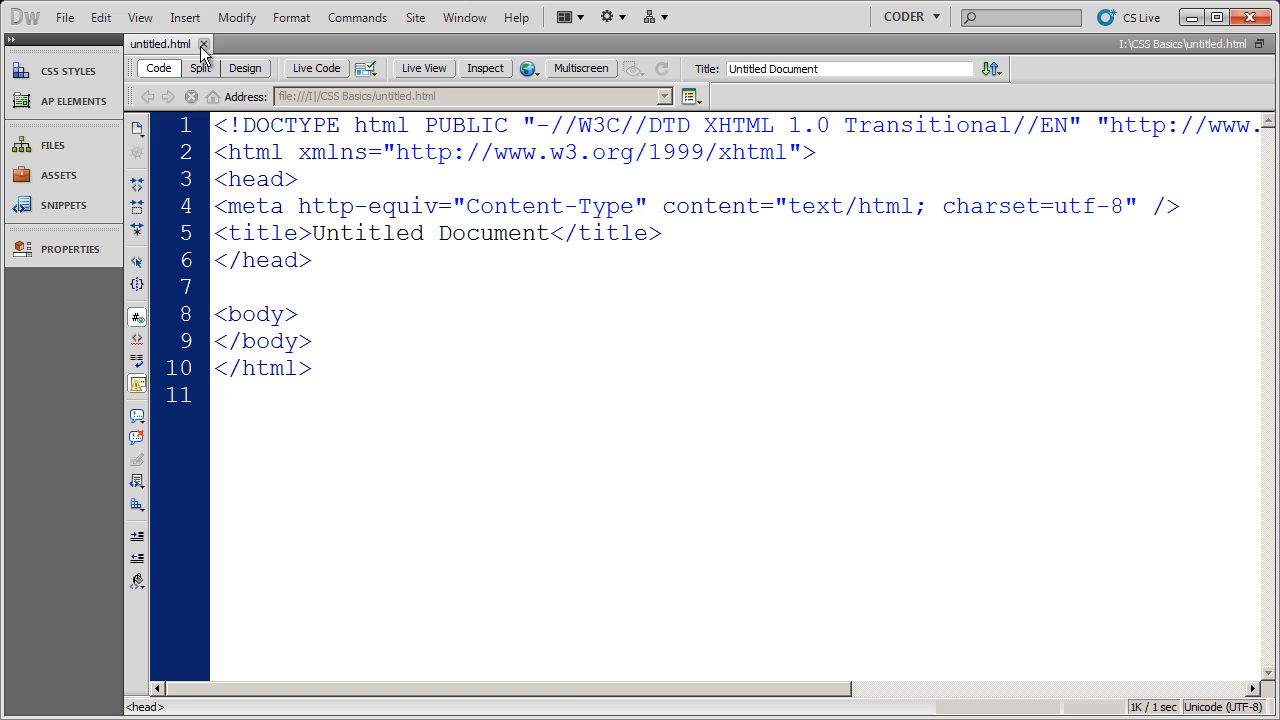
click(204, 44)
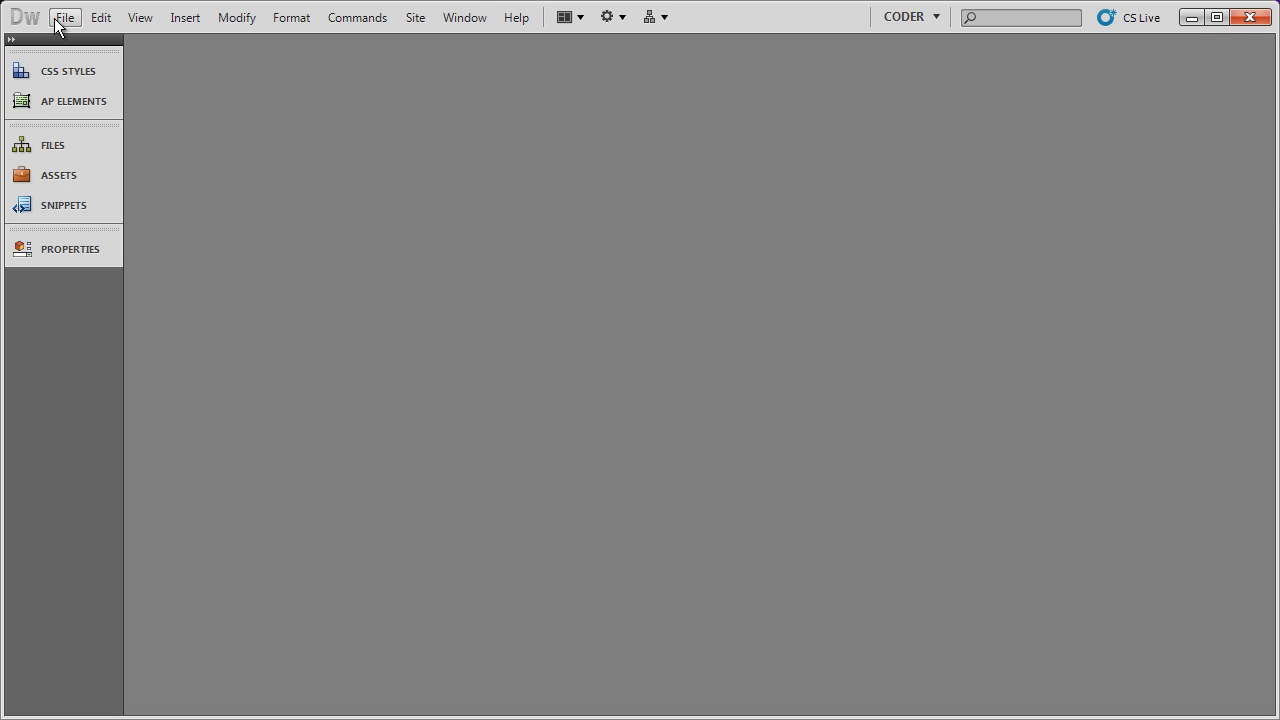
Open Edit > Preferences, reposition the dialog, and settle on the New Document category
click(100, 17)
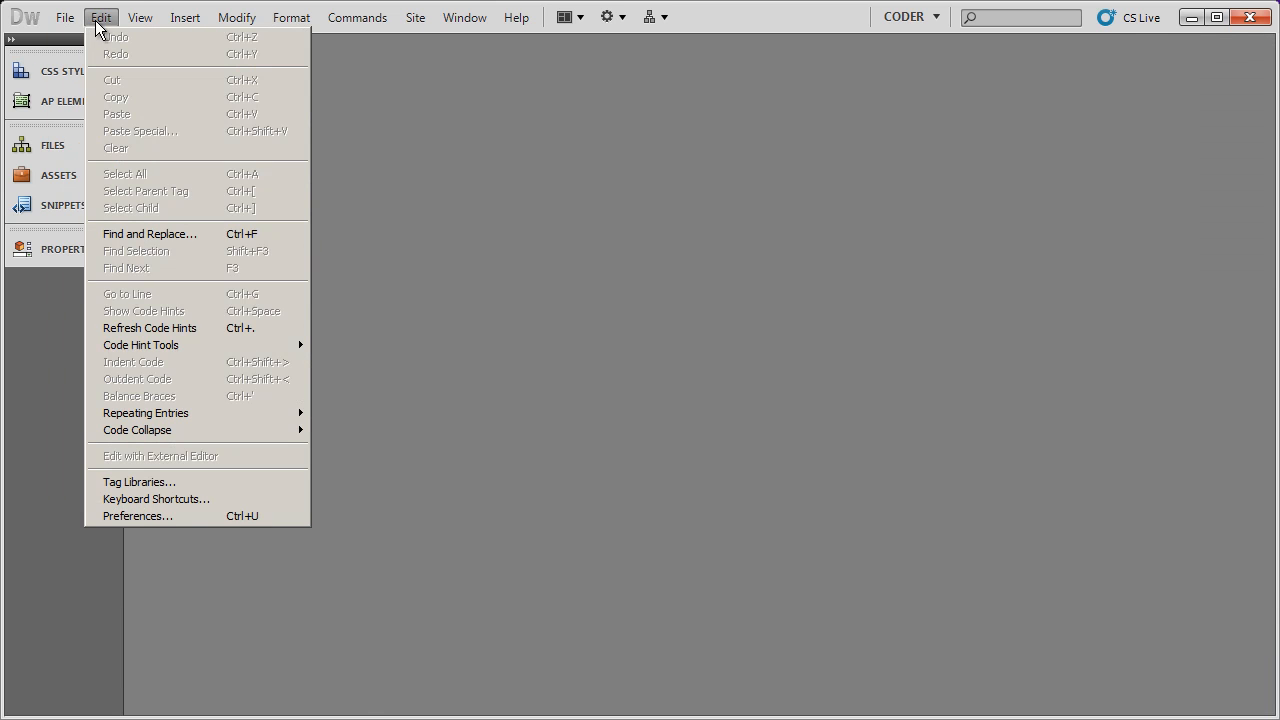
click(137, 515)
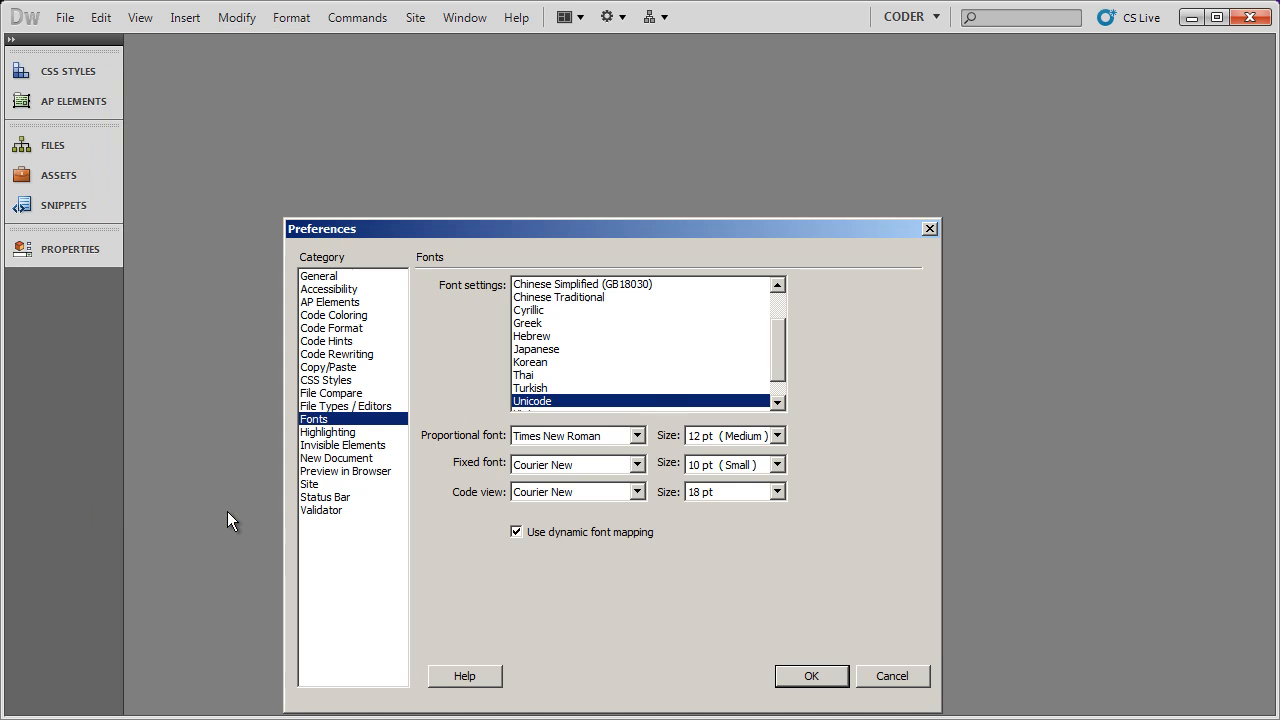
drag(610, 228, 625, 134)
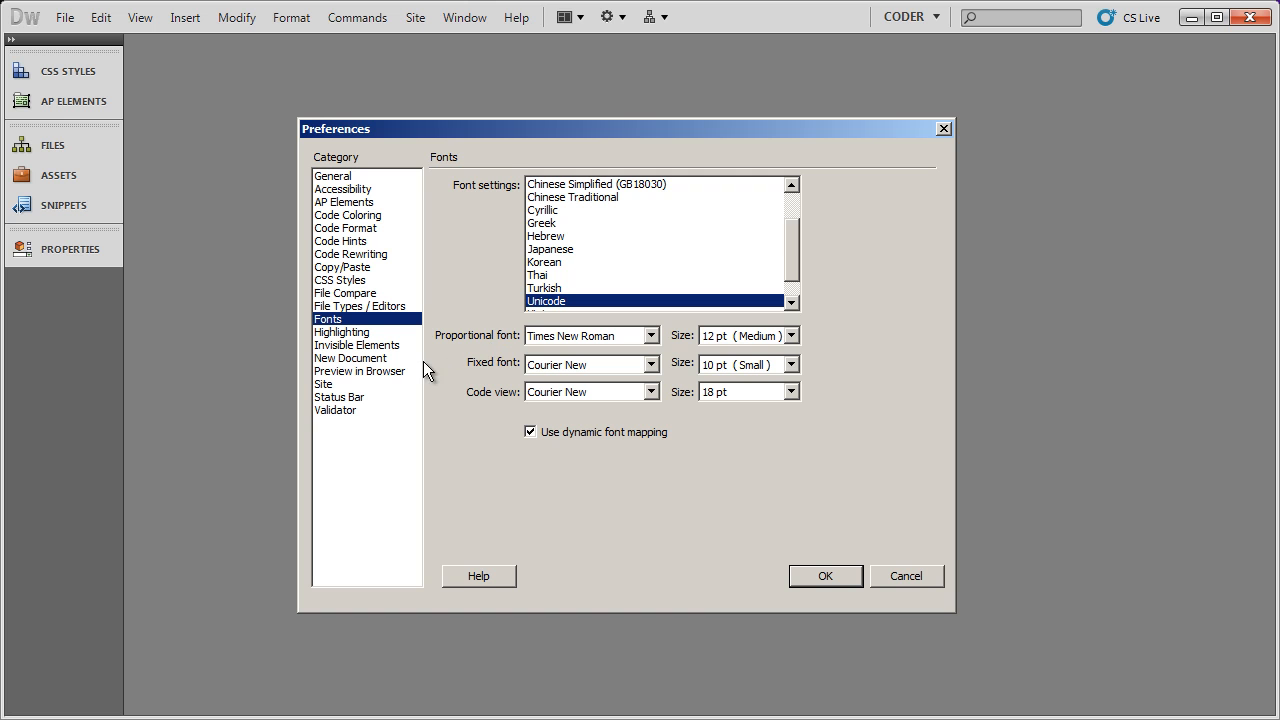
mouse_move(357, 368)
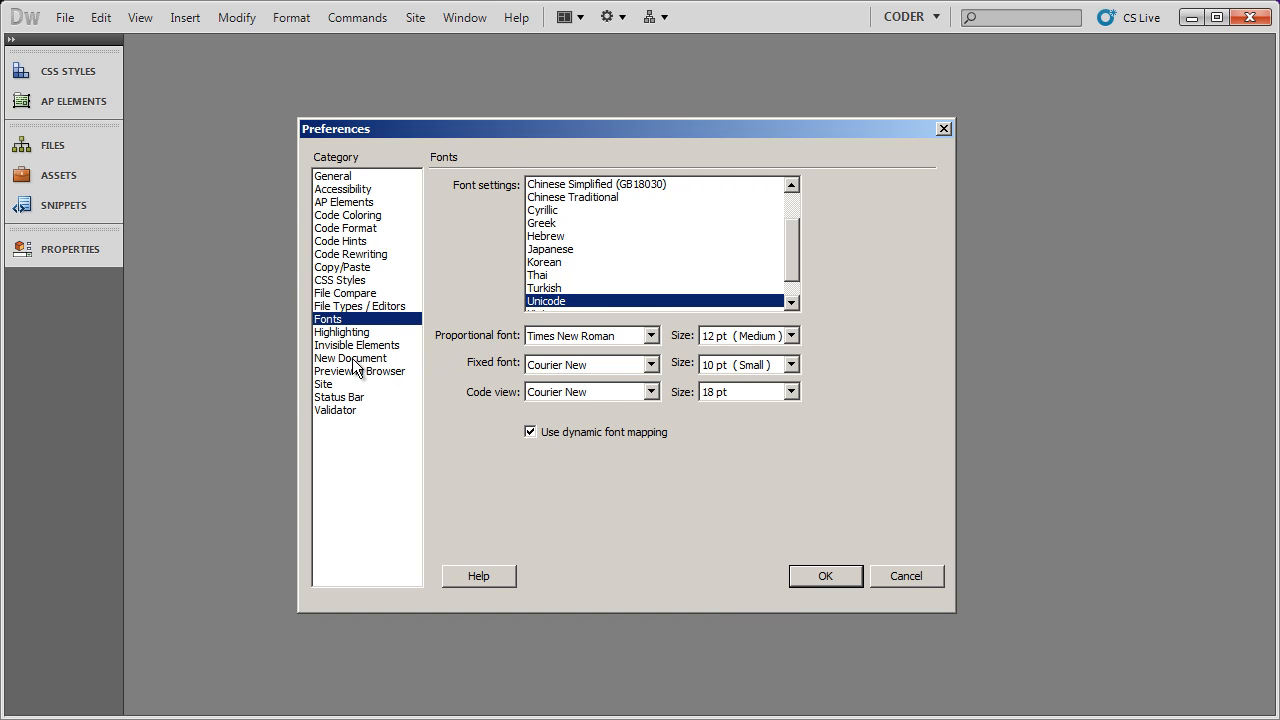
click(351, 357)
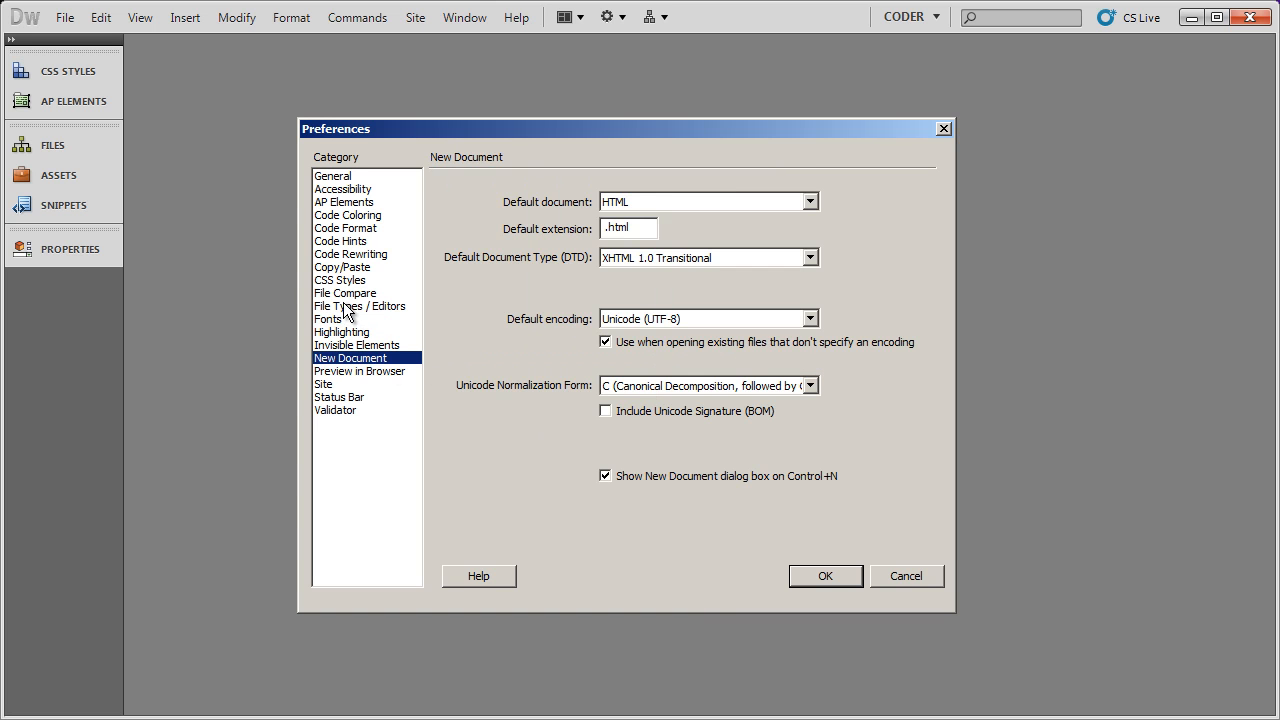
click(359, 305)
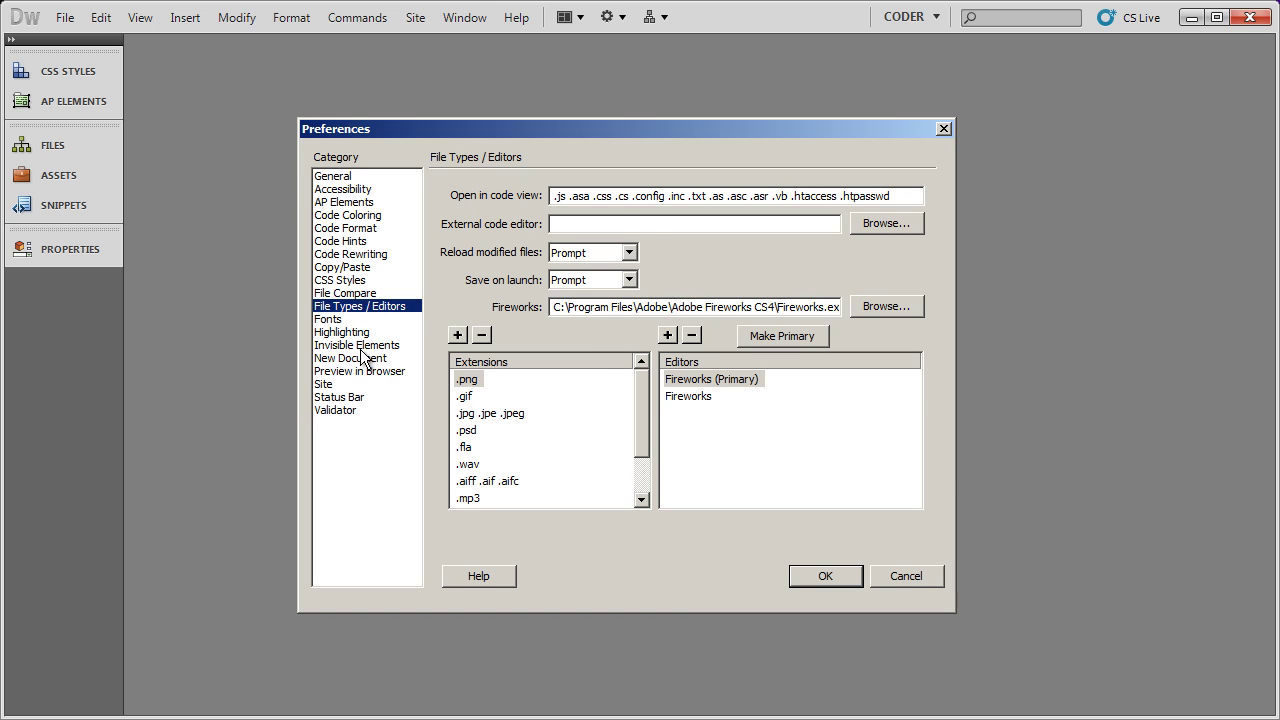
click(349, 357)
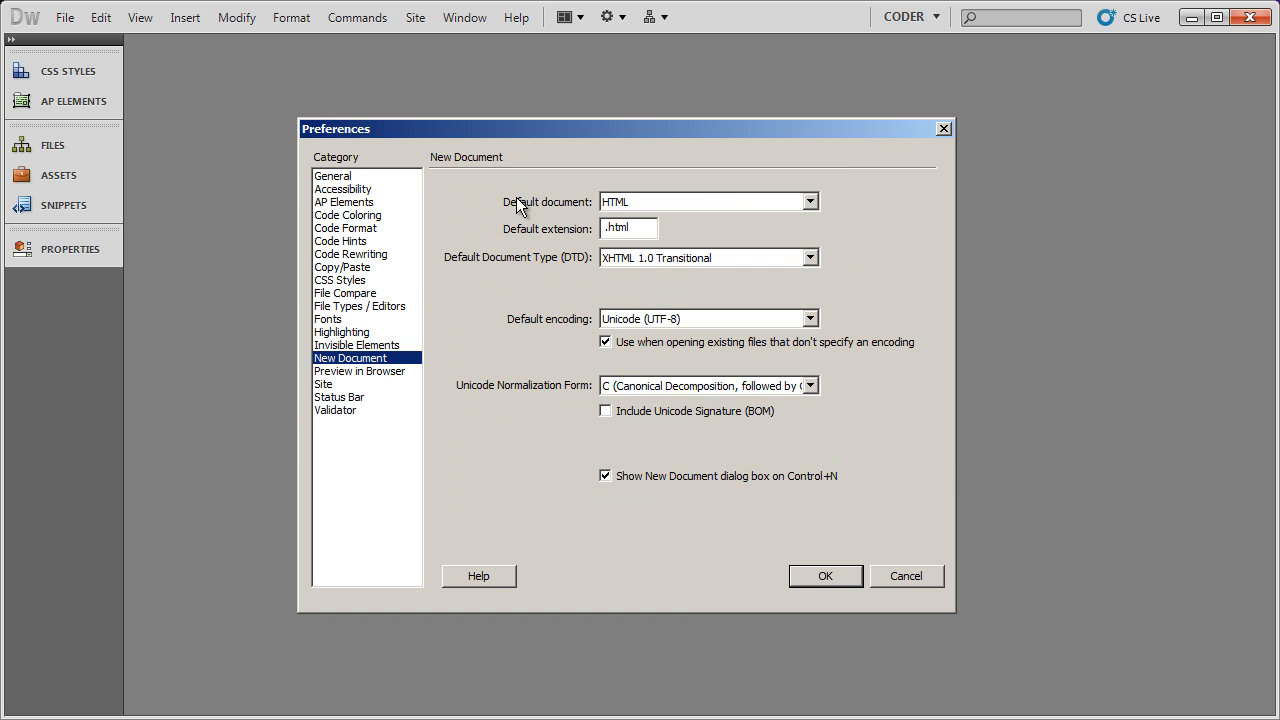
mouse_move(652, 208)
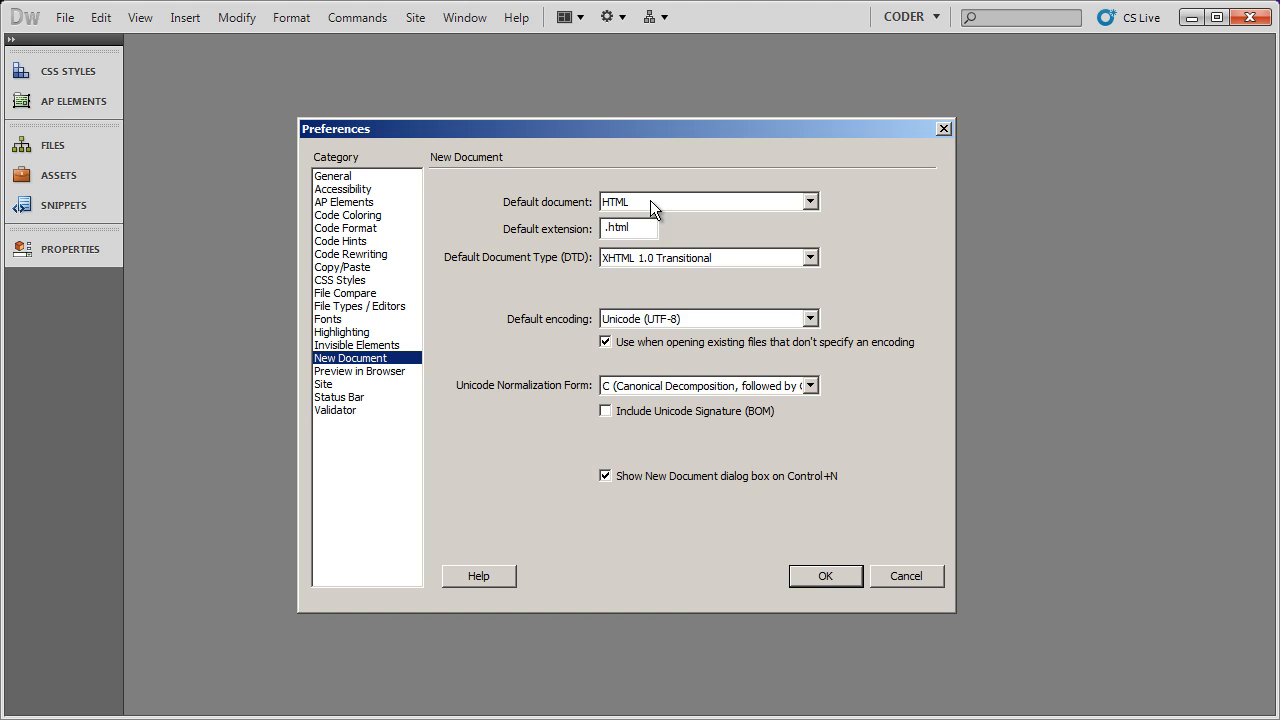
Keep HTML as the default document, use .htm, and set HTML 5 as default doctype
click(808, 201)
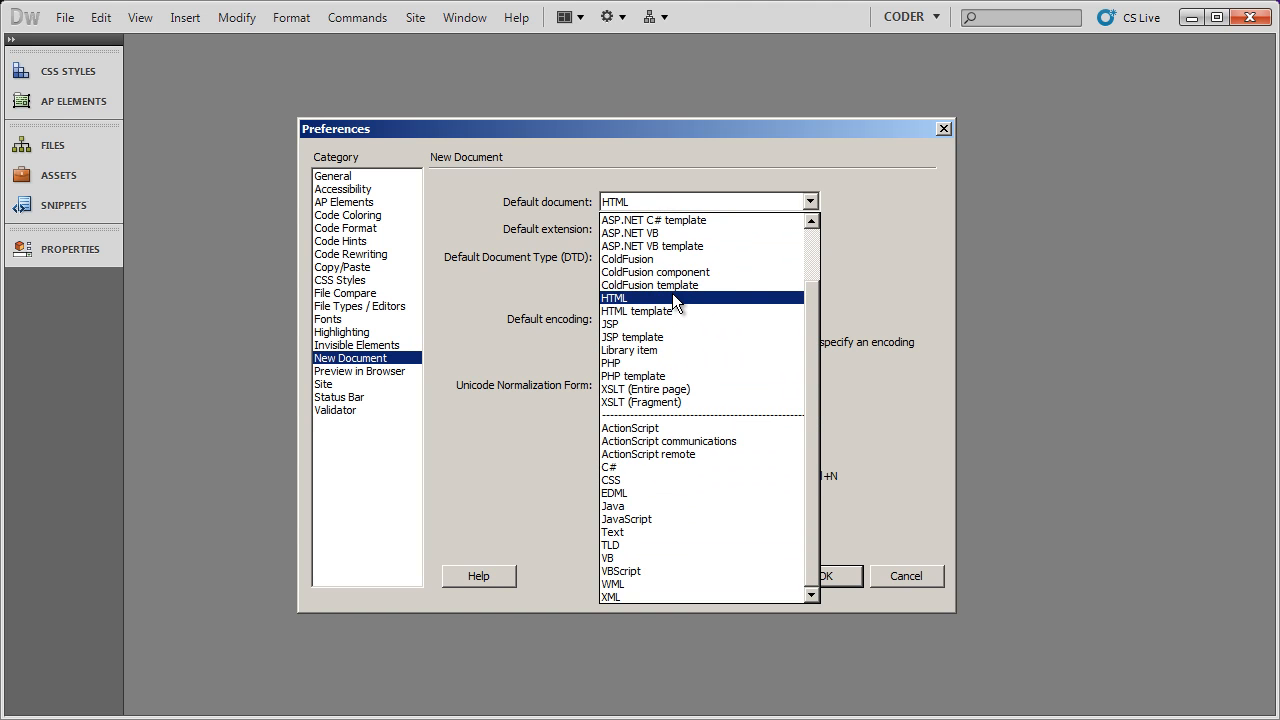
click(616, 297)
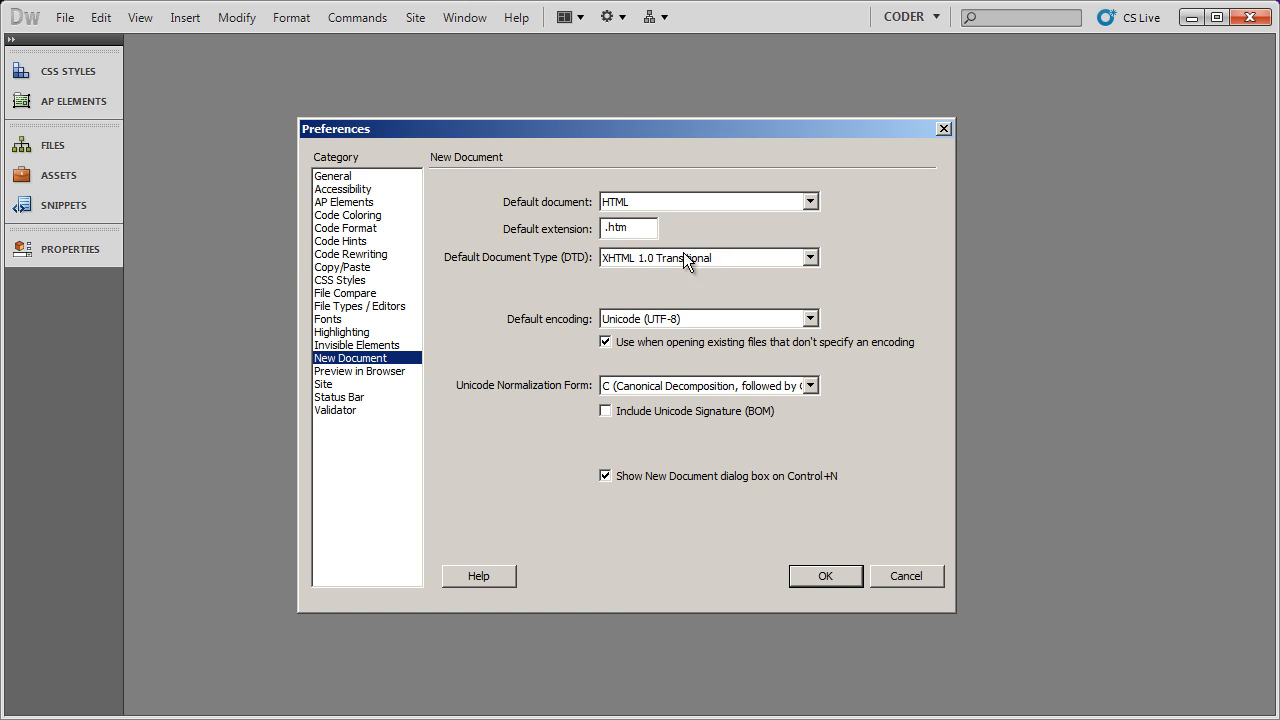
mouse_move(568, 277)
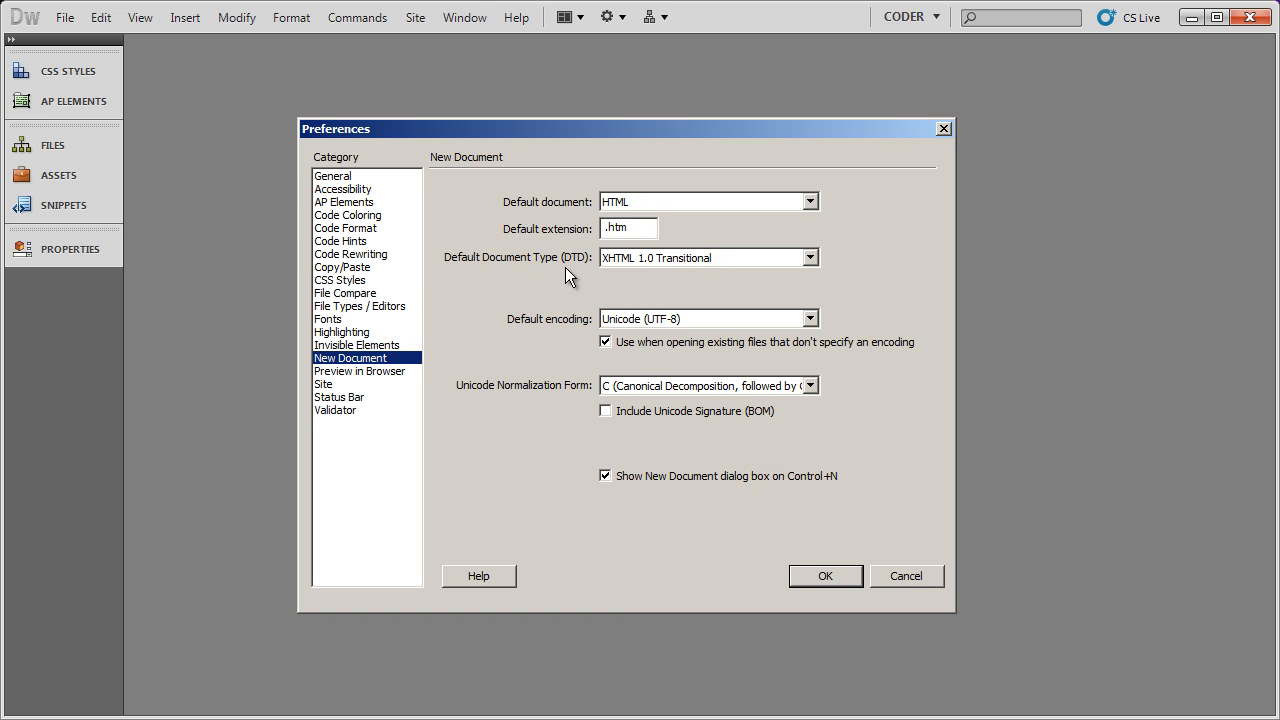
click(808, 257)
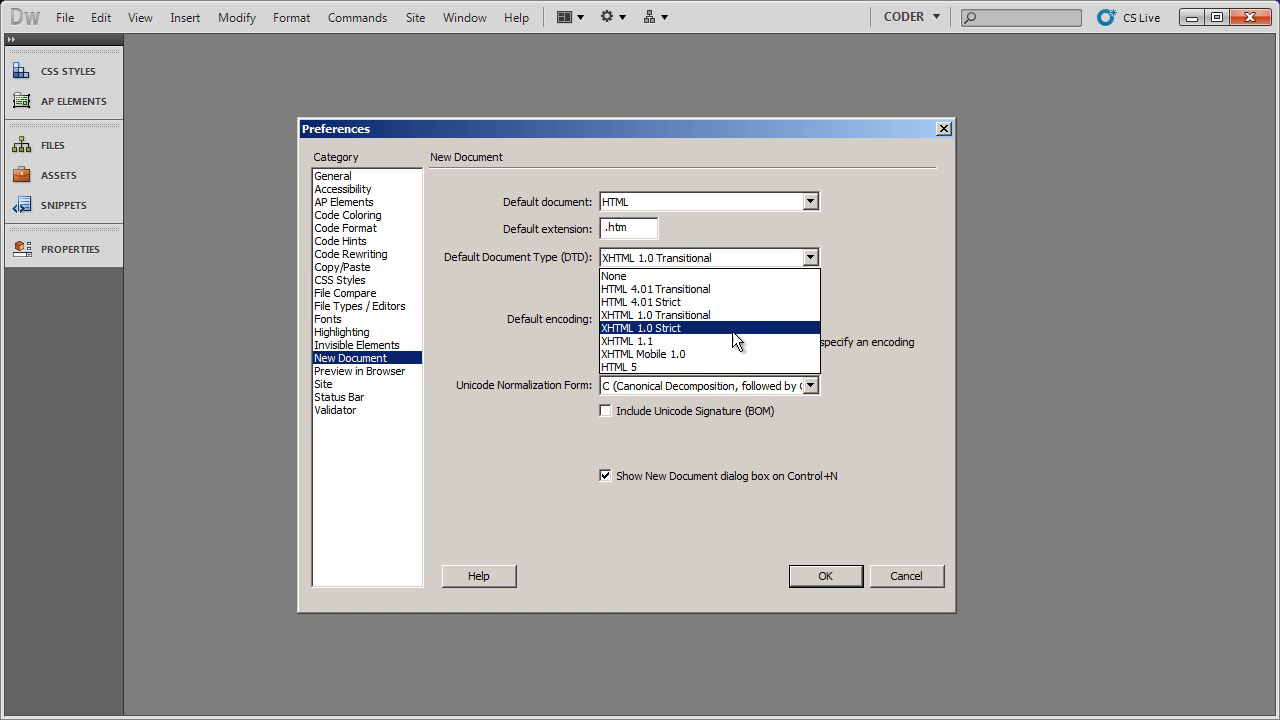
click(617, 367)
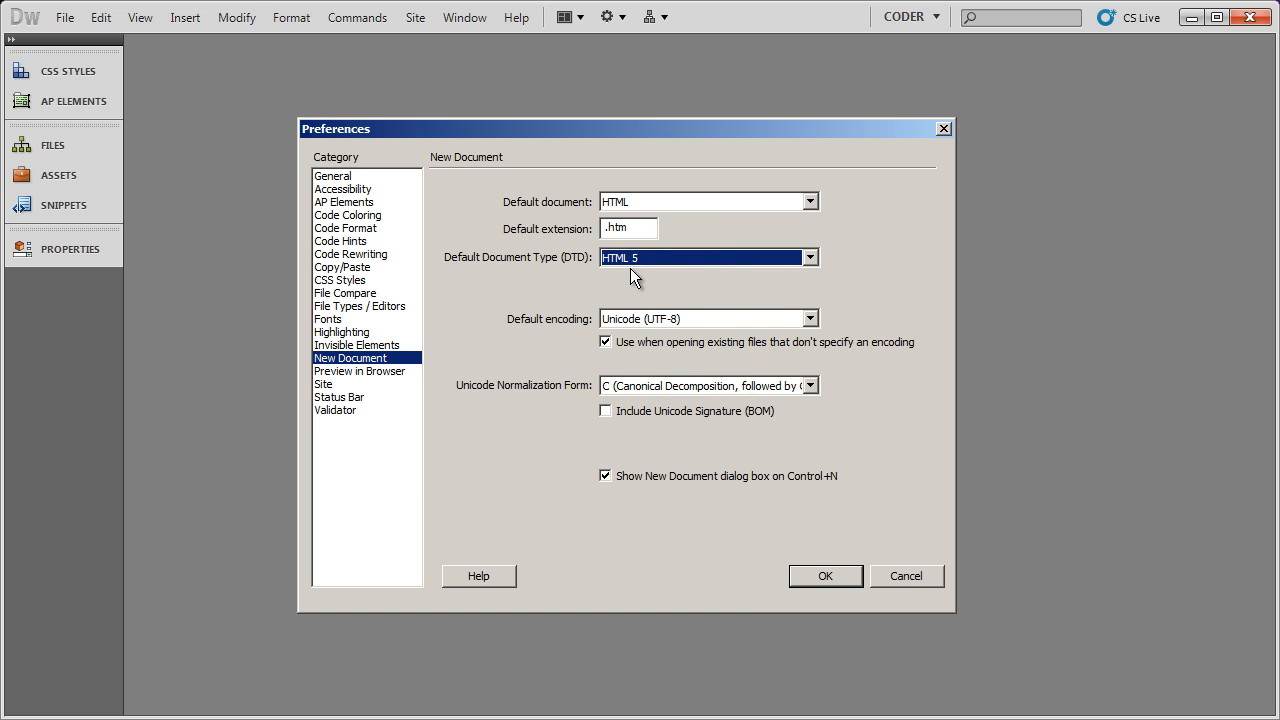
mouse_move(565, 285)
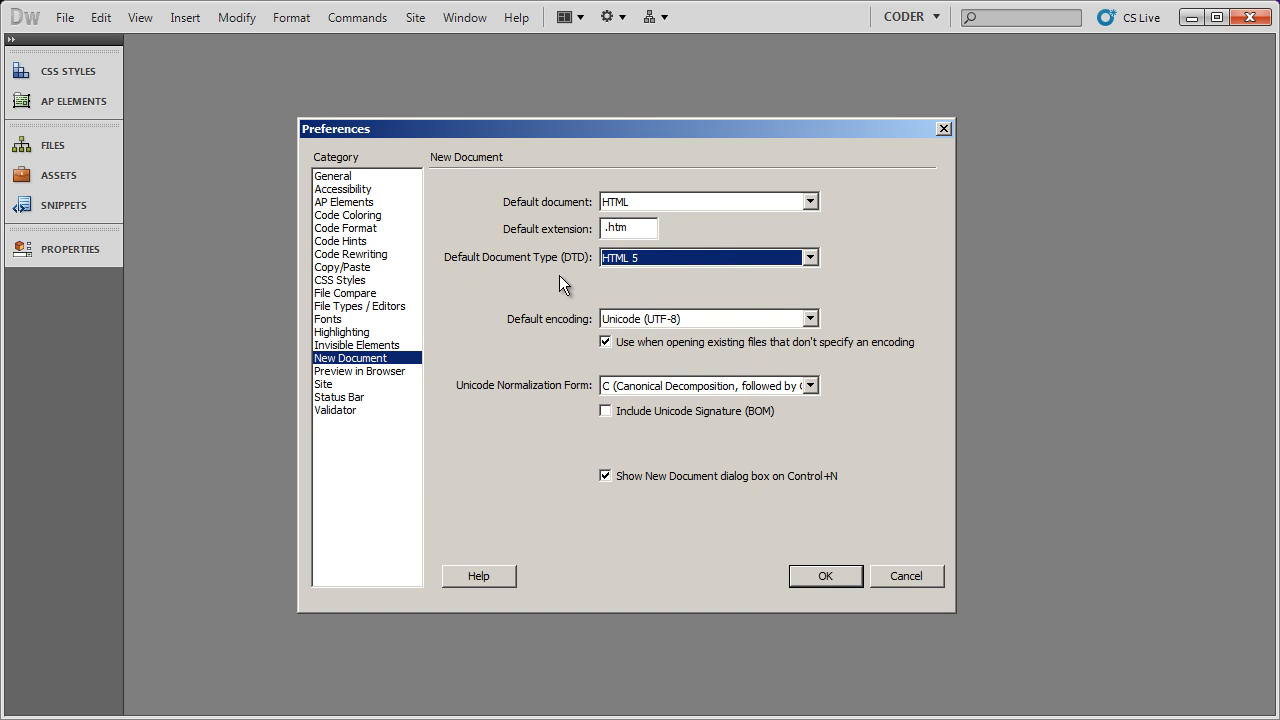
mouse_move(918, 603)
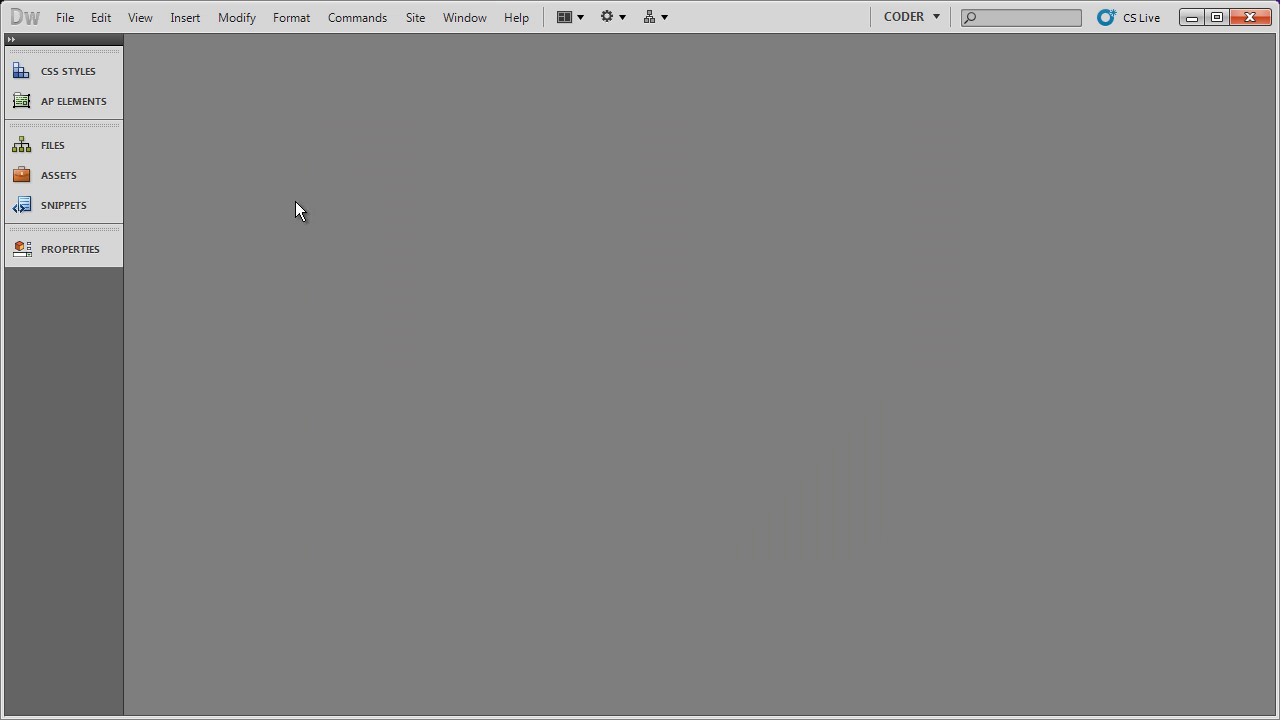
Create untitled.htm in the CSS Basics site root using New File
click(52, 145)
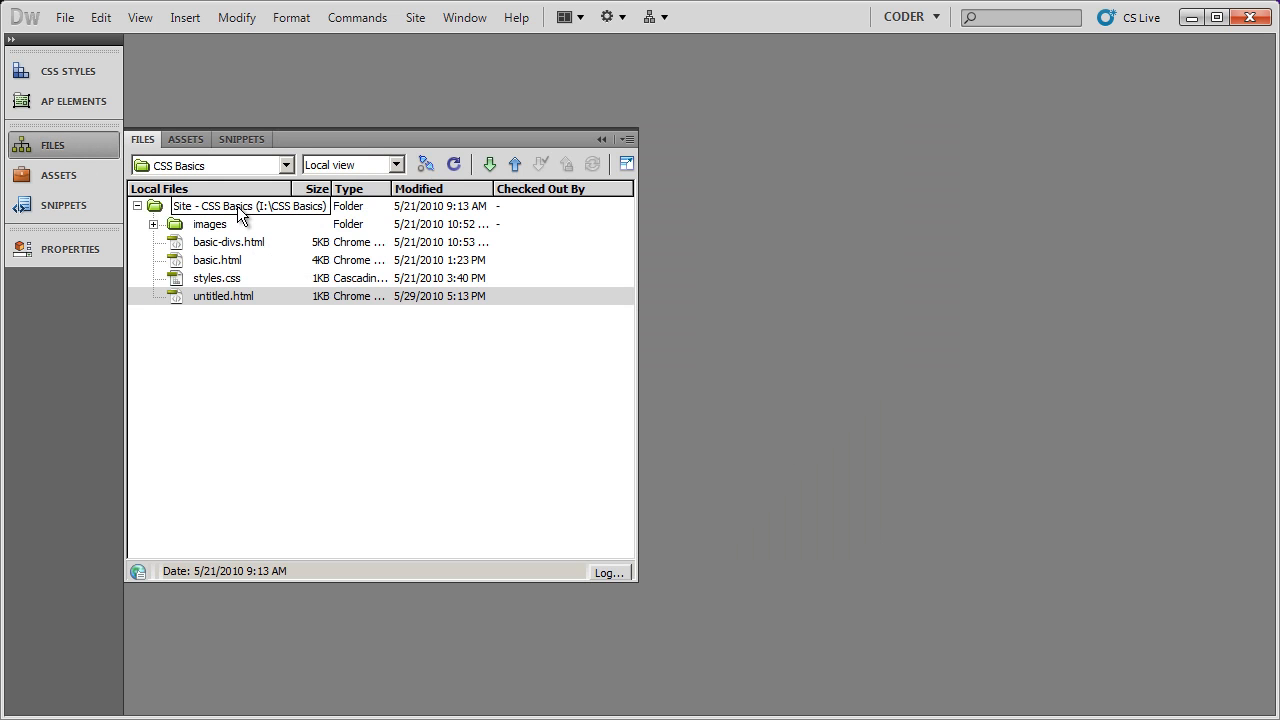
right_click(248, 206)
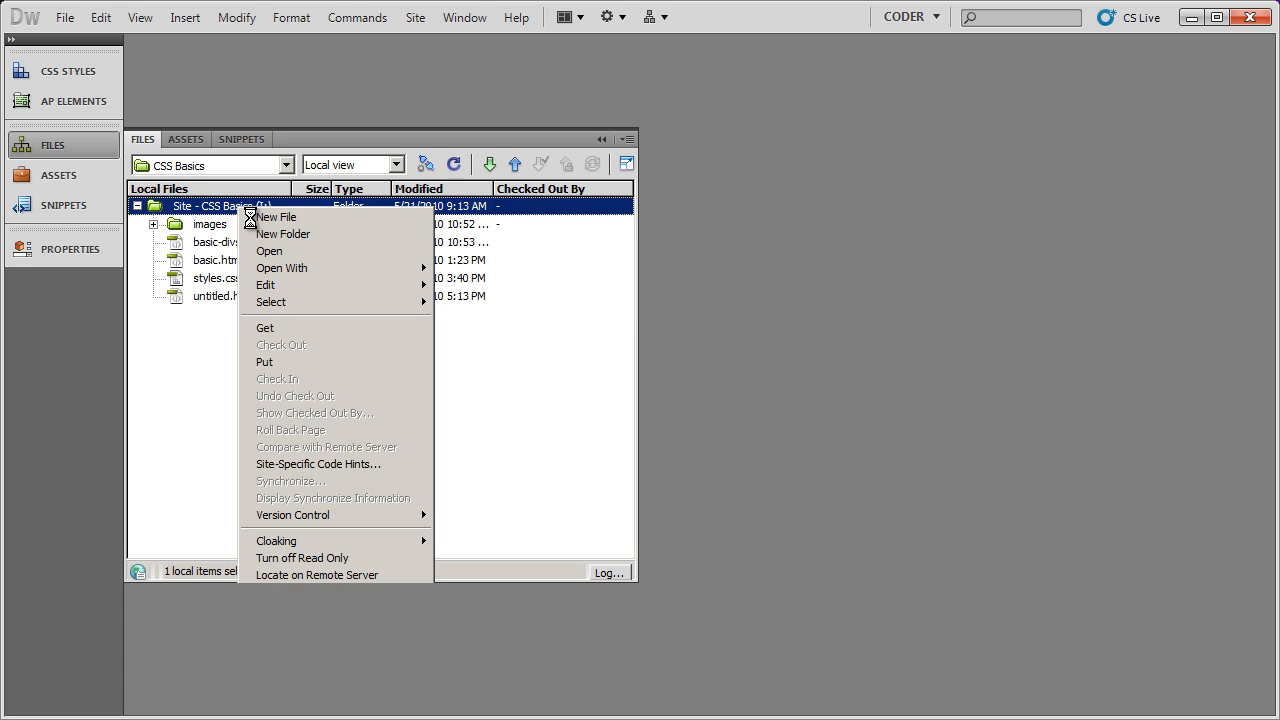
click(275, 216)
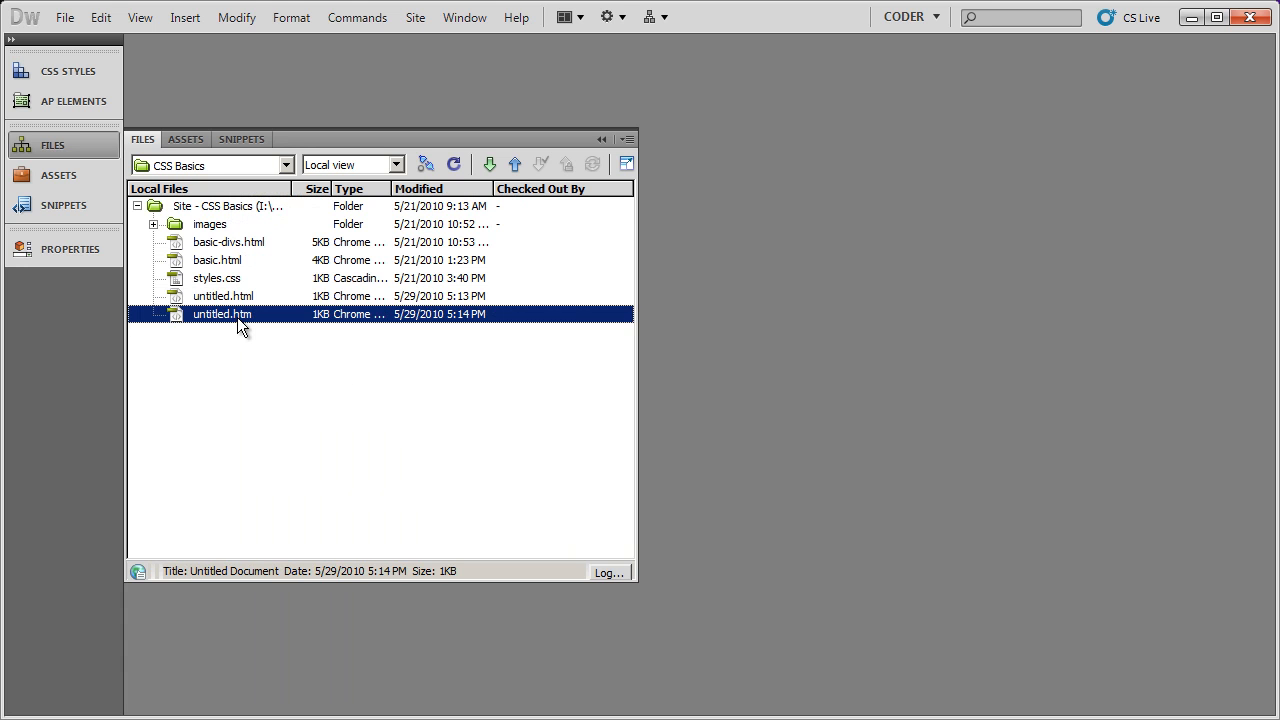
double_click(221, 314)
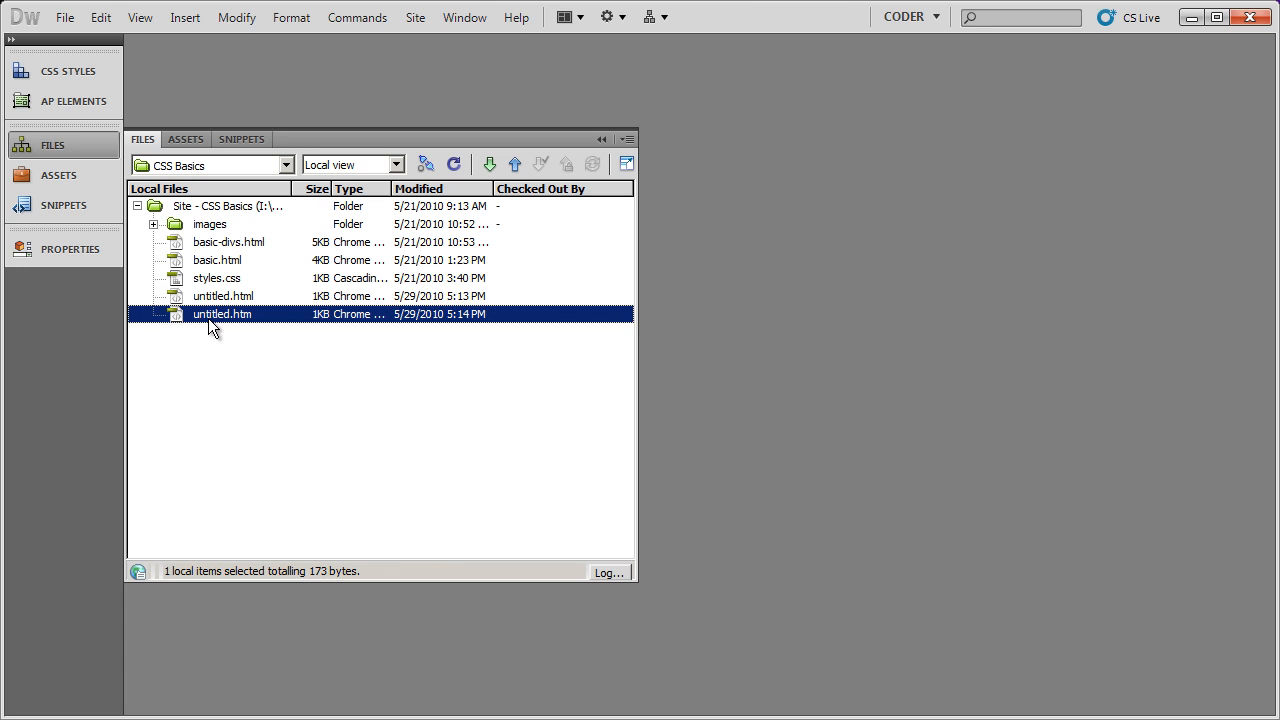
Open untitled.htm to check its <!DOCTYPE HTML> line and revisit the site root
double_click(222, 313)
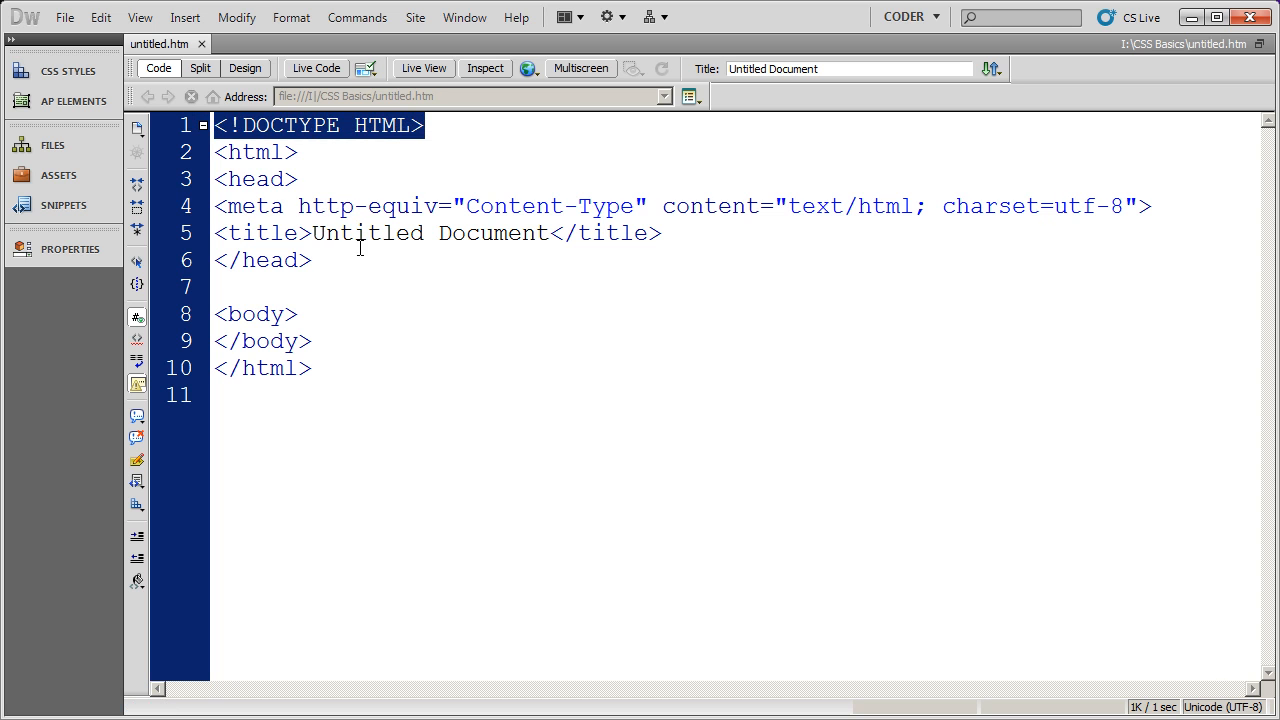
mouse_move(342, 347)
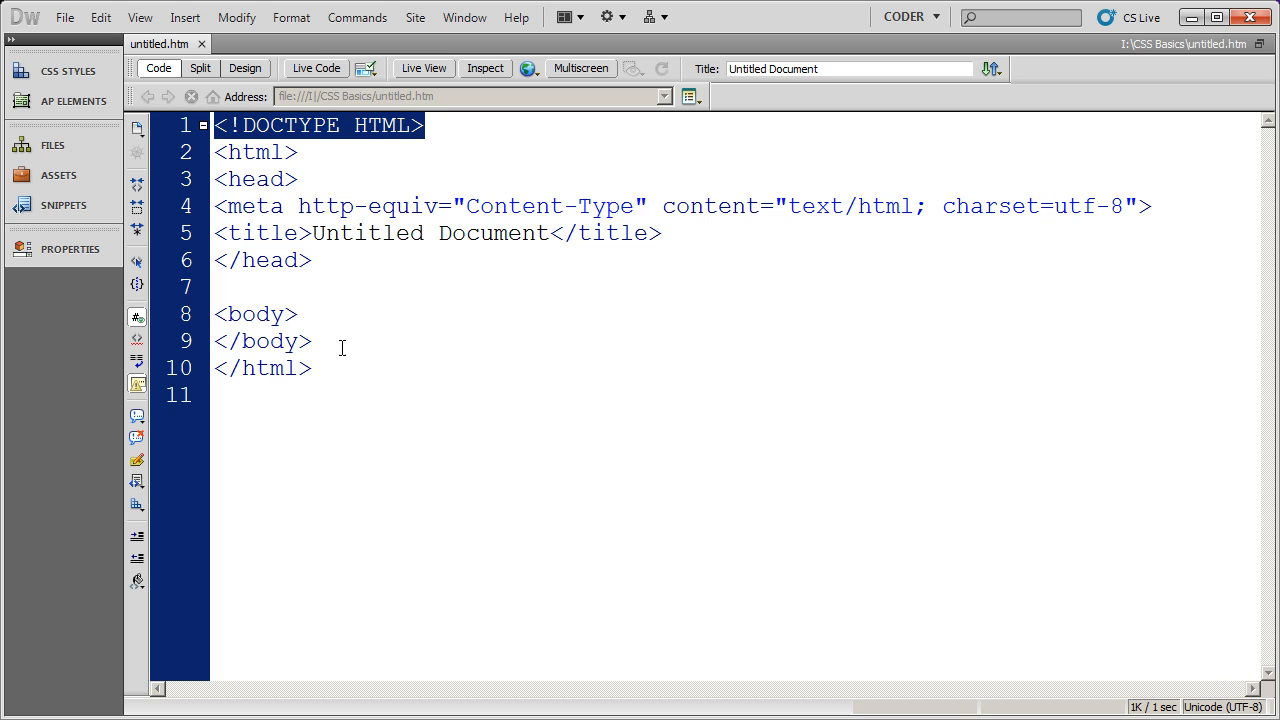
mouse_move(516, 296)
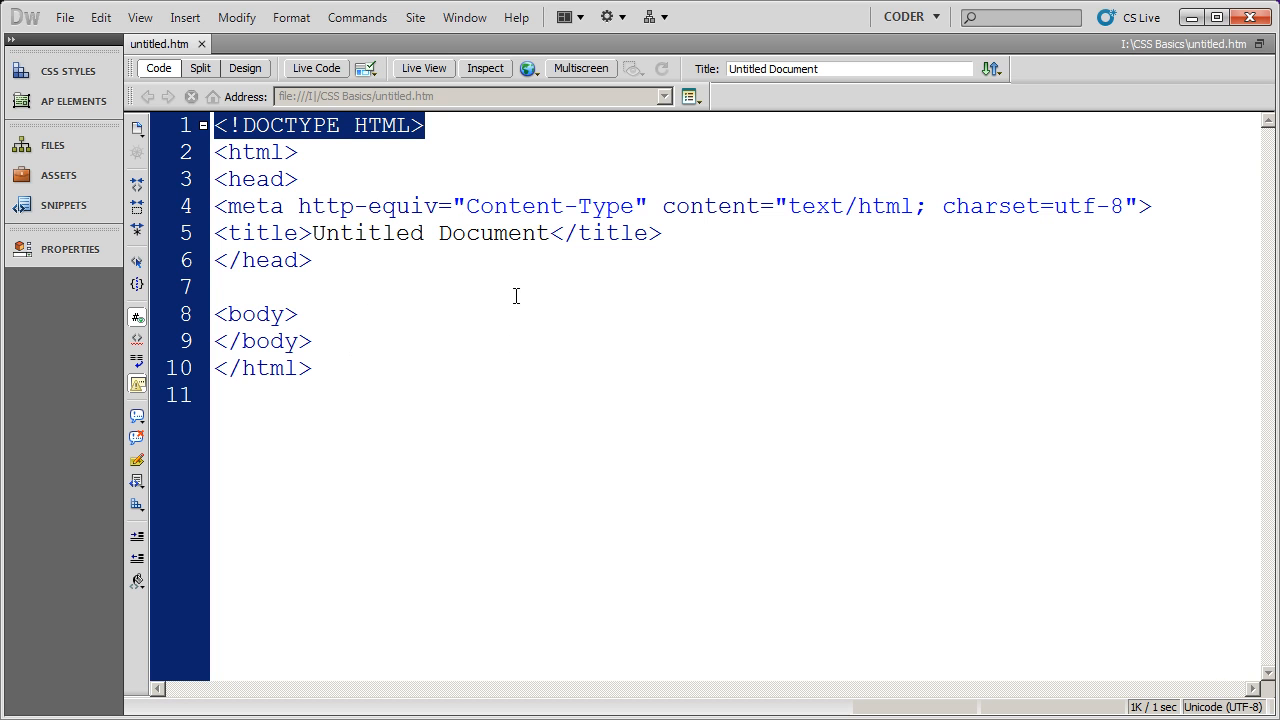
mouse_move(322, 210)
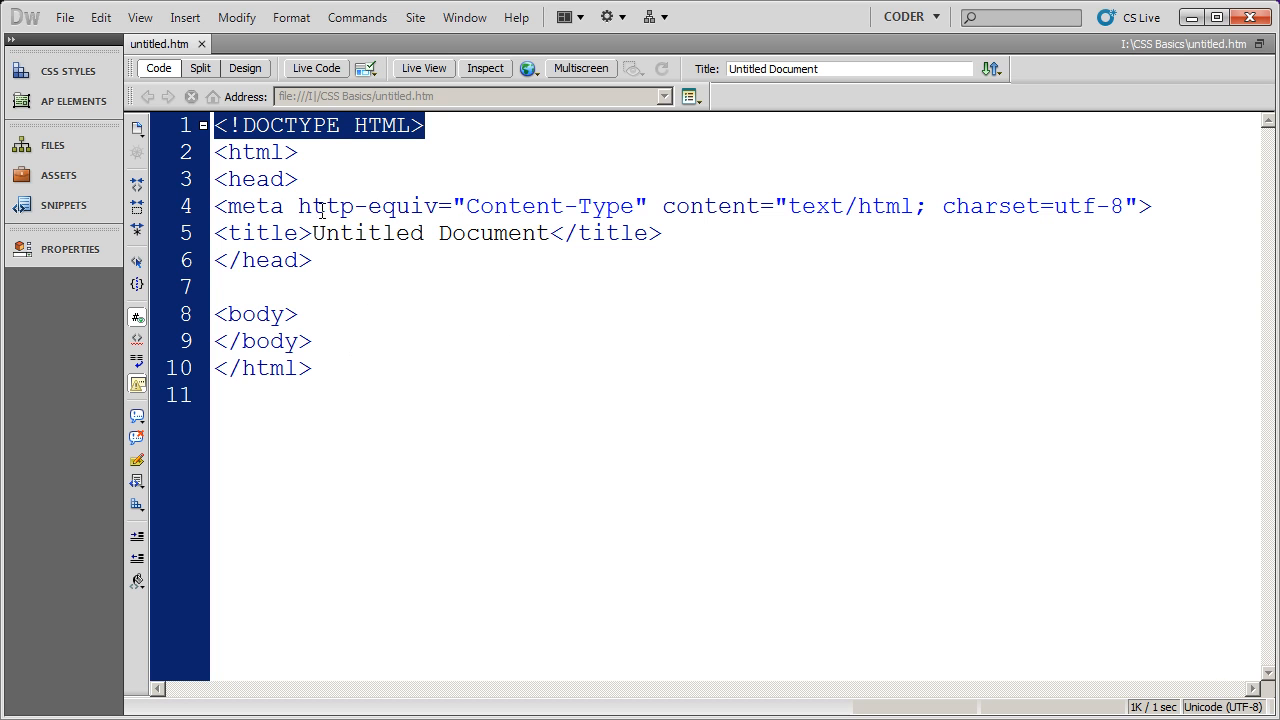
click(52, 145)
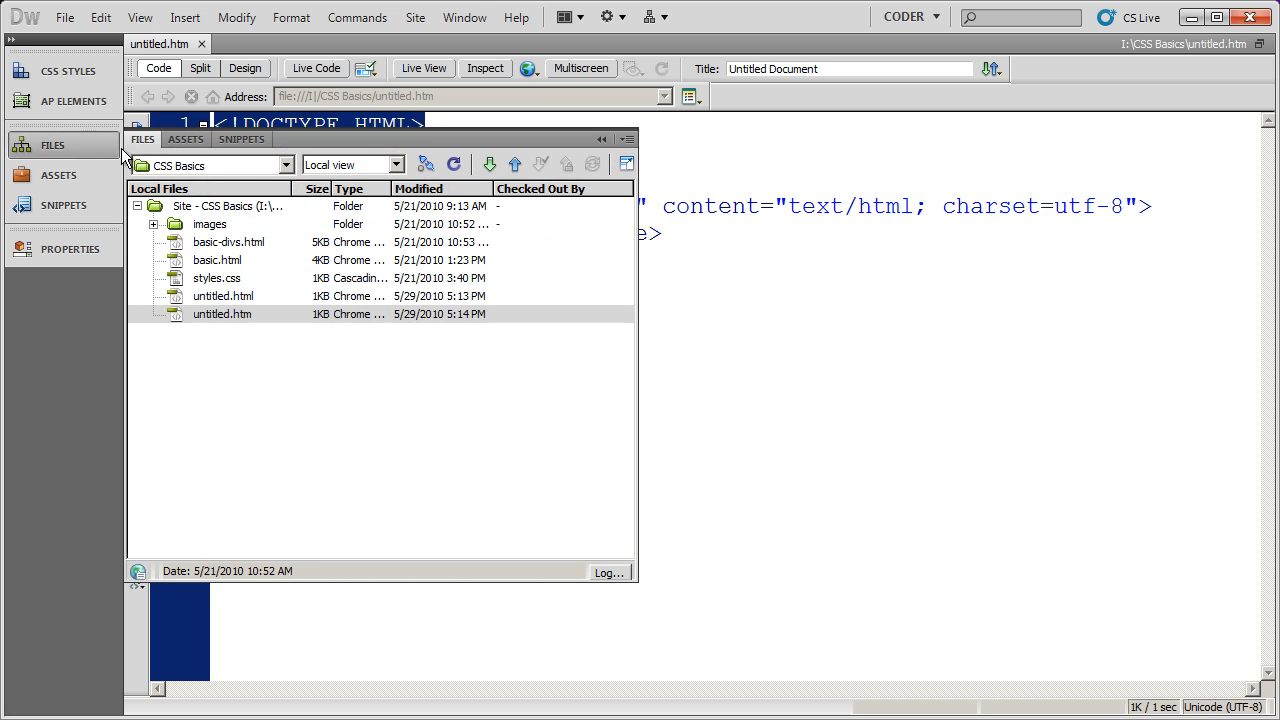
click(225, 205)
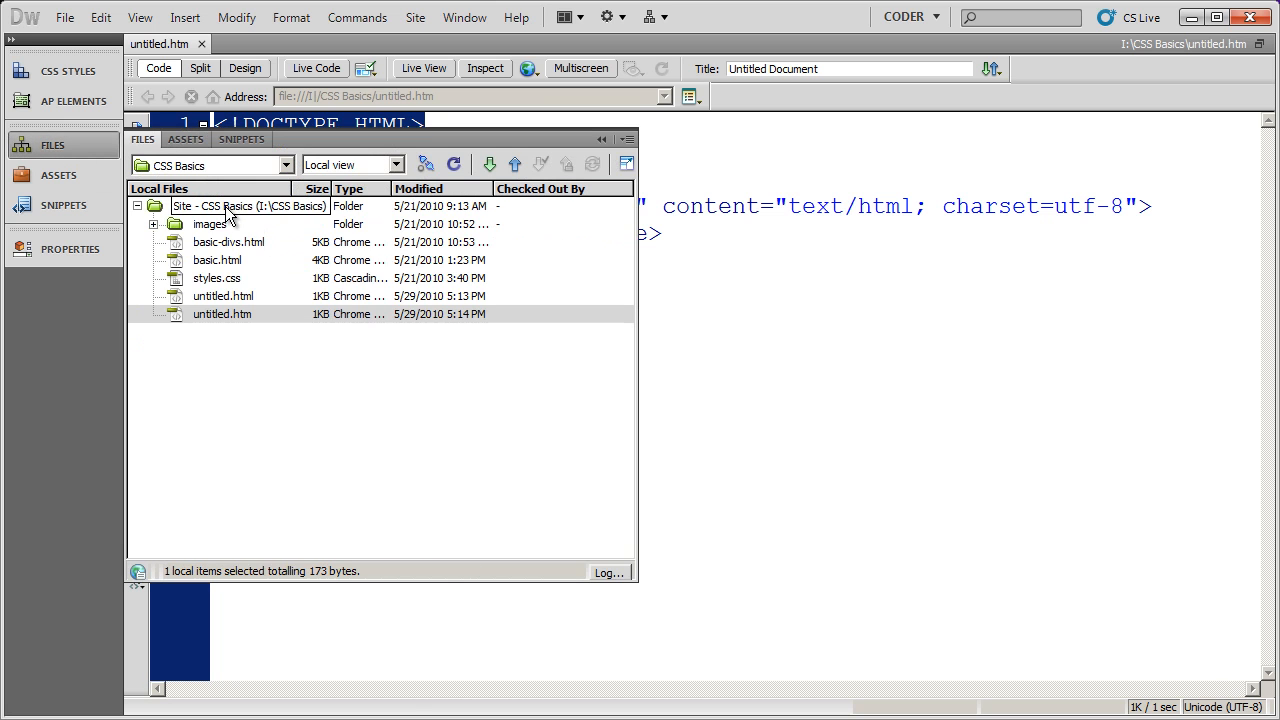
right_click(248, 205)
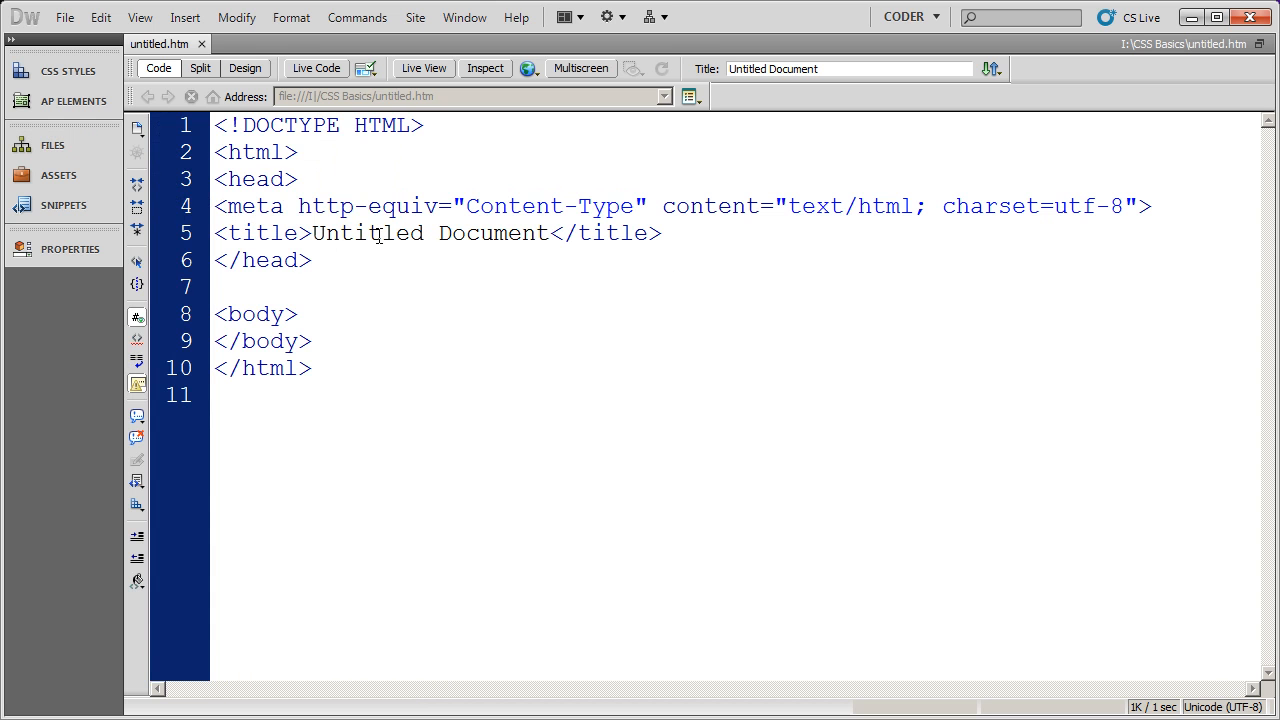
click(220, 287)
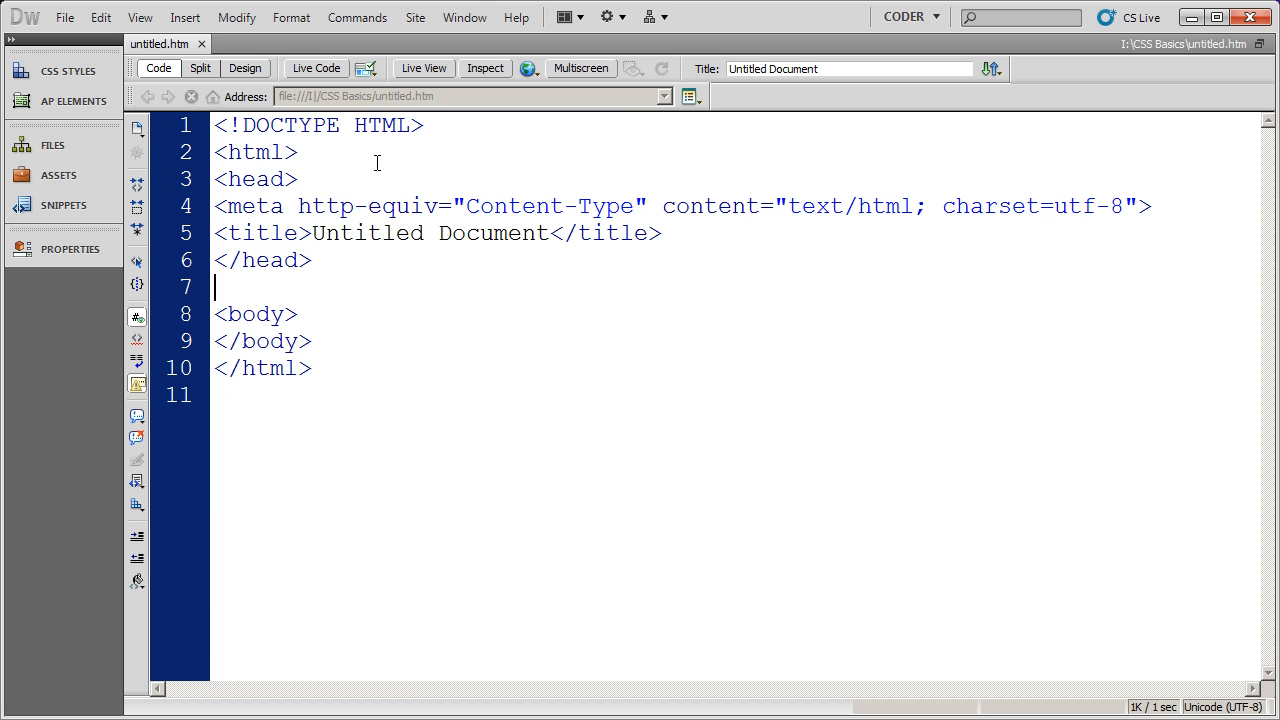